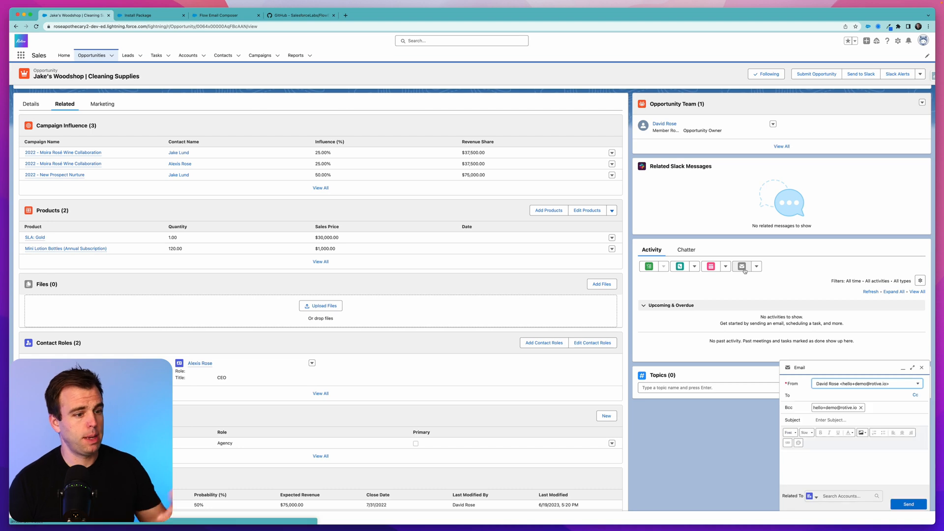
- Review the email draft's recipients and template options, then switch to the Flow Email Composer AppExchange listing
click(855, 395)
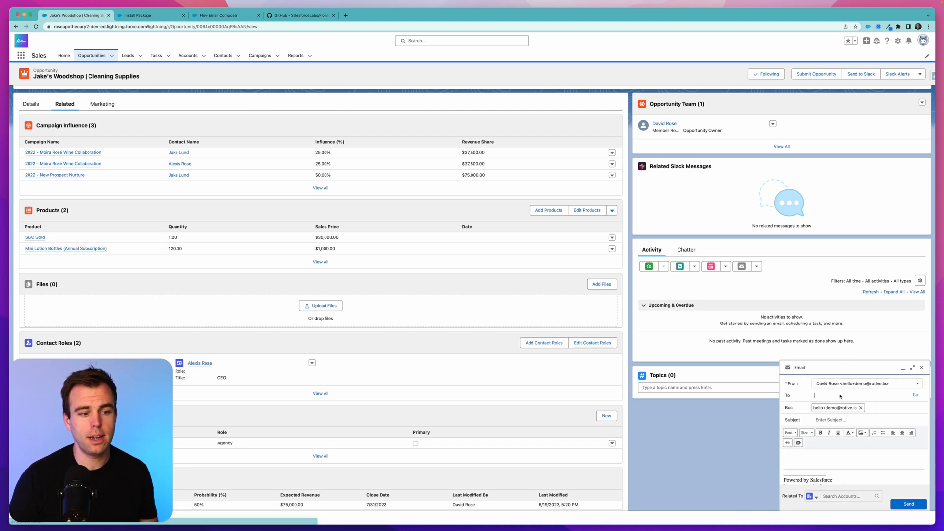
click(843, 495)
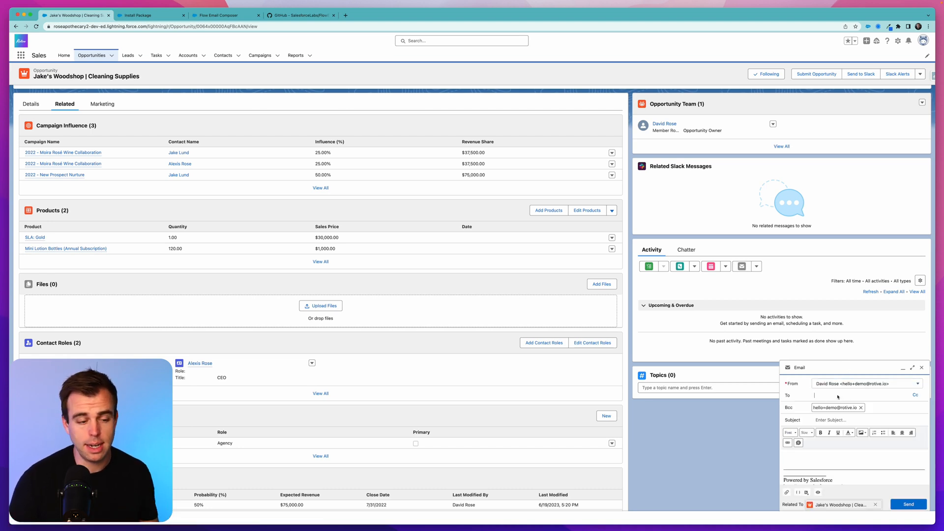
mouse_move(806, 492)
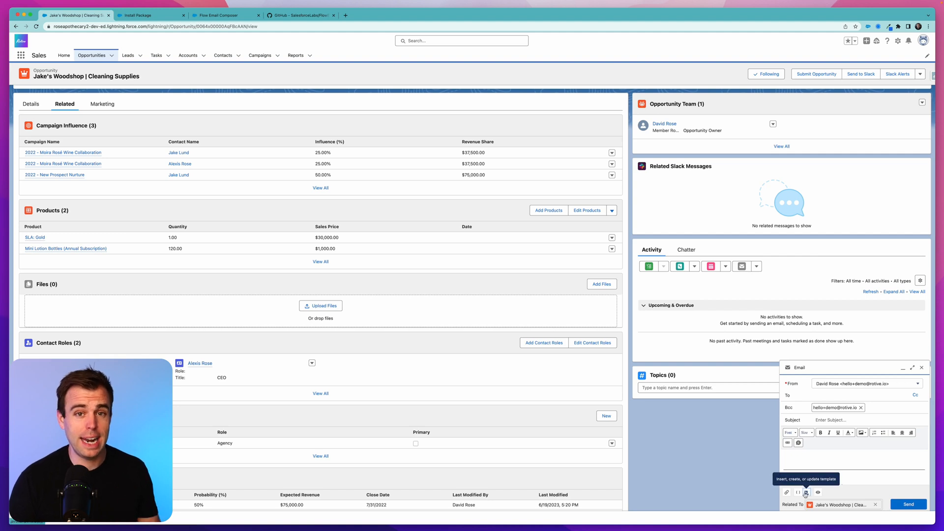
click(805, 492)
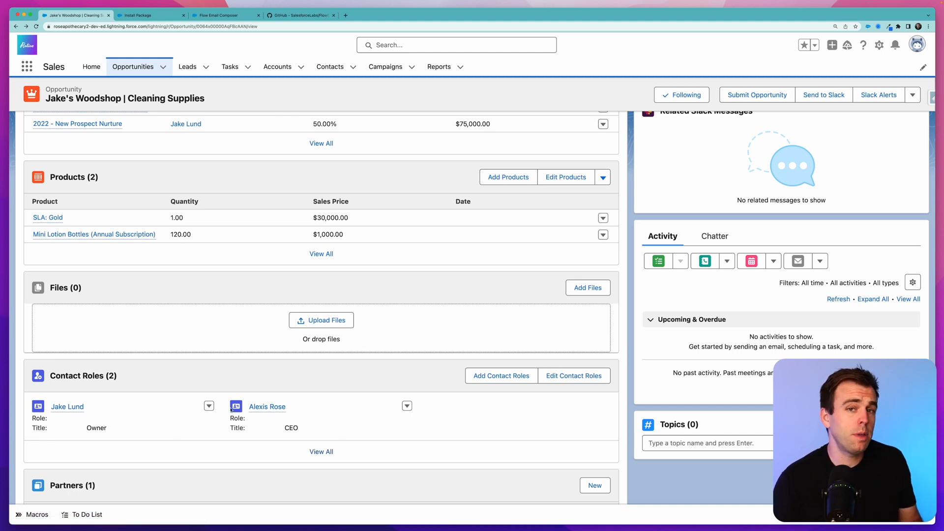
mouse_move(236, 406)
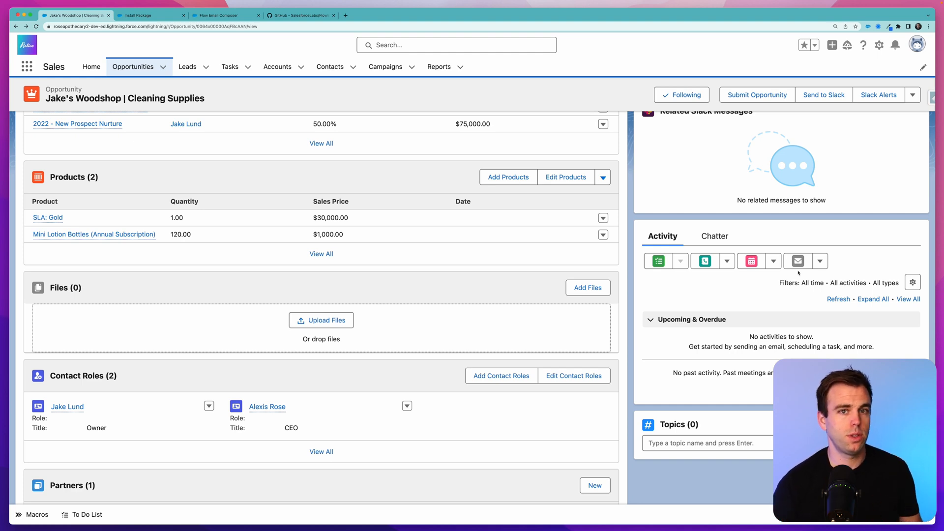
mouse_move(573, 146)
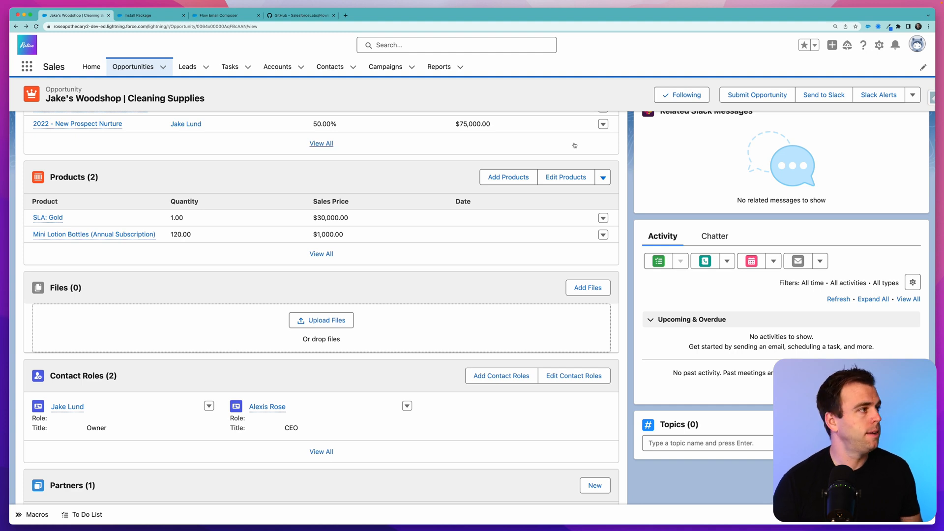
click(223, 15)
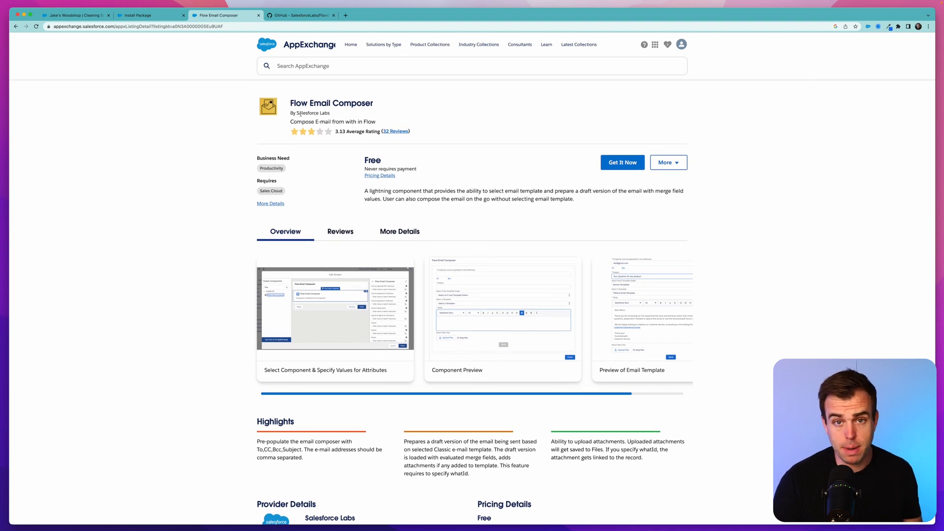
mouse_move(538, 184)
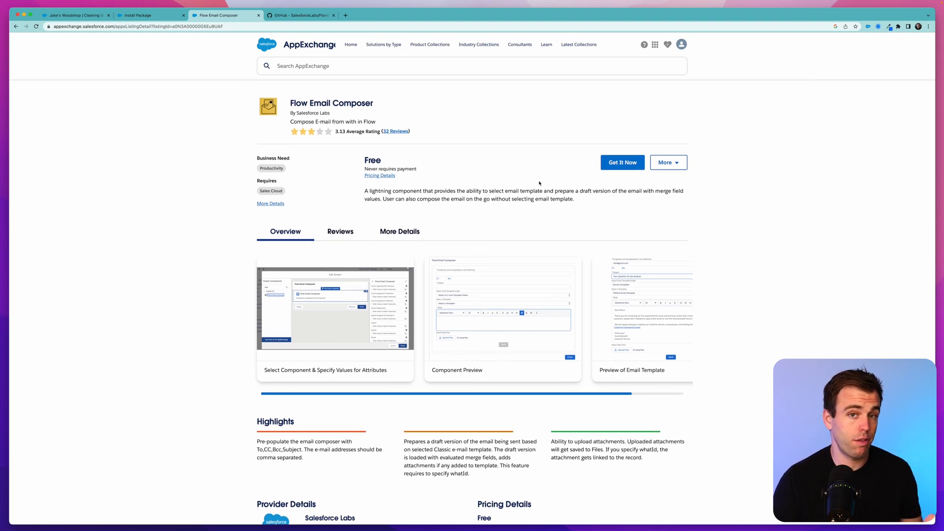
click(502, 307)
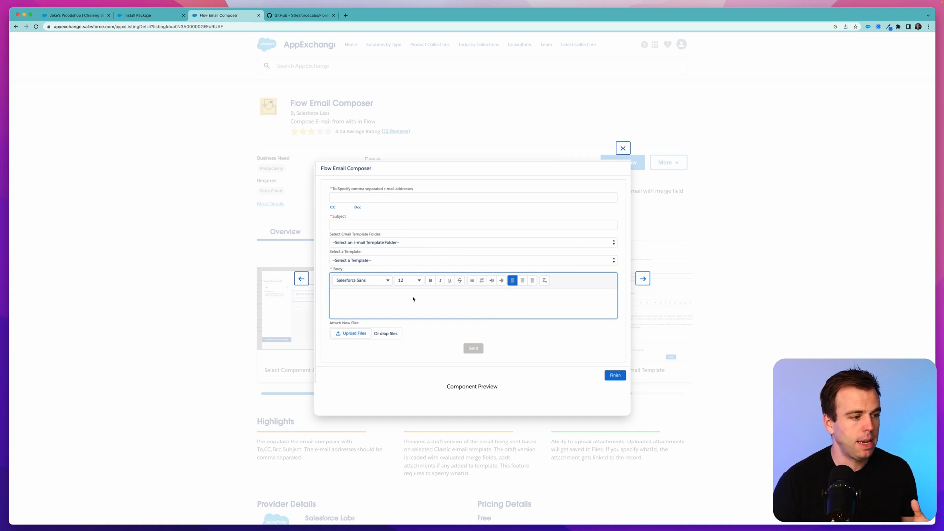
mouse_move(497, 357)
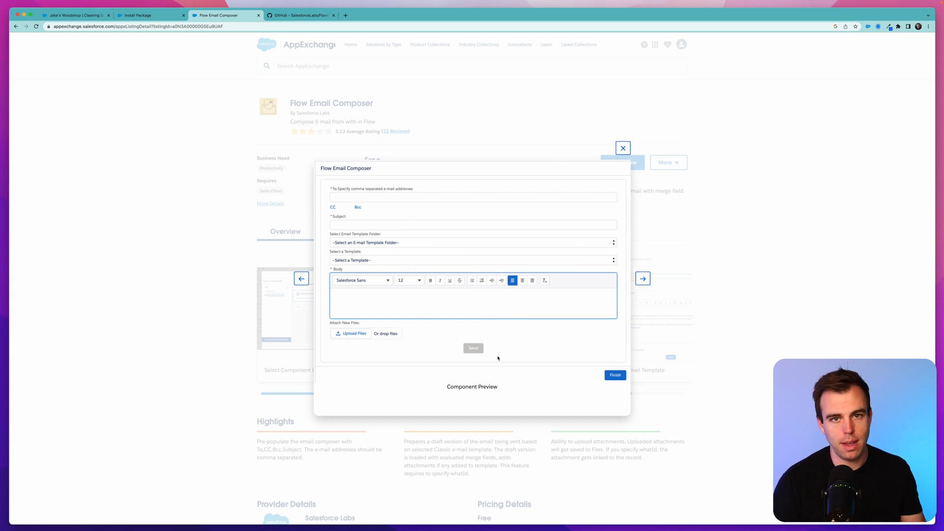
click(622, 148)
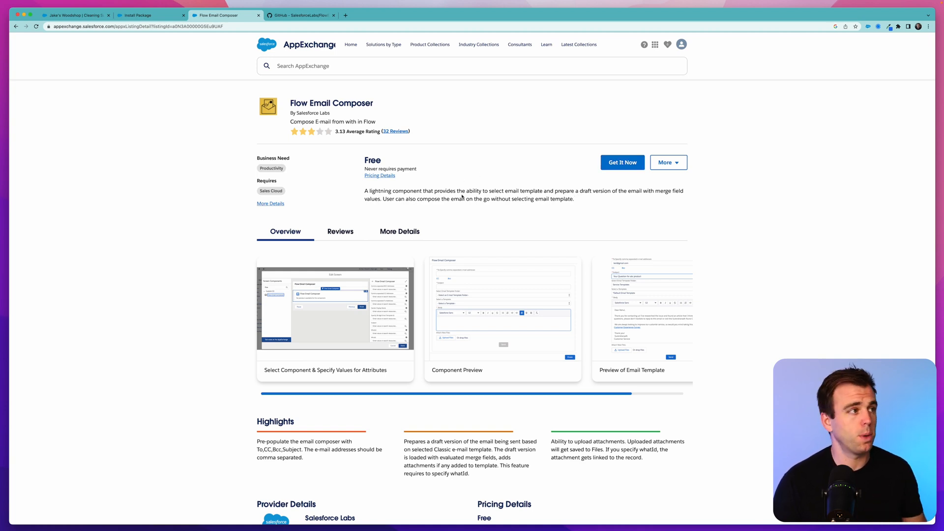
- Return to the Jake's Woodshop opportunity record and open Setup from the gear menu
click(72, 14)
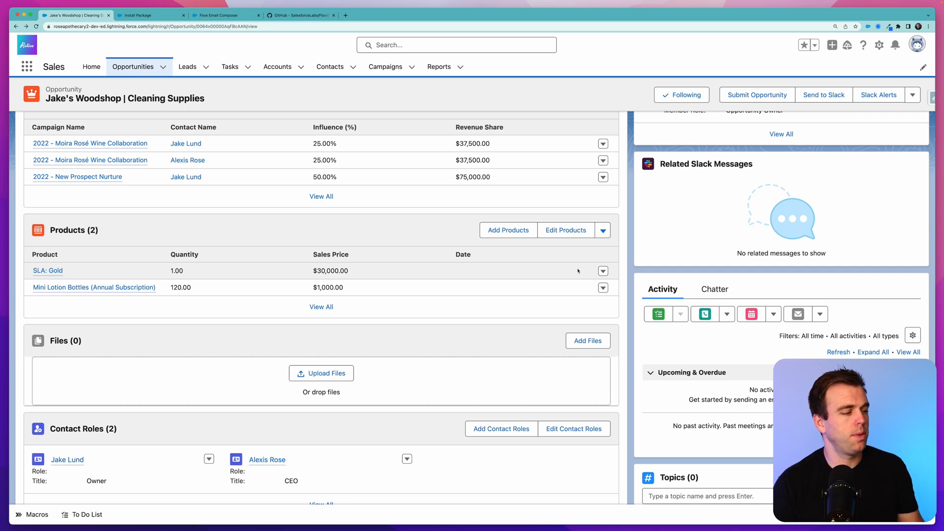
scroll(down, 3)
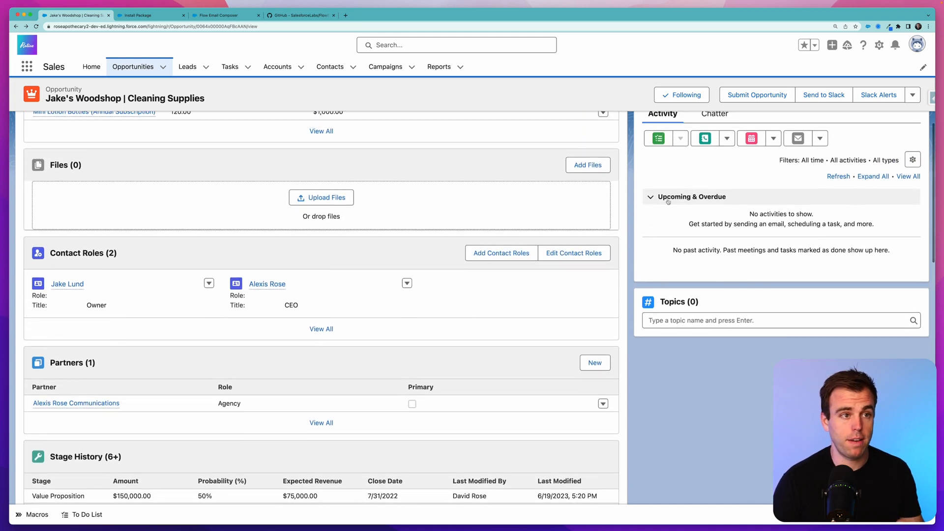
click(878, 44)
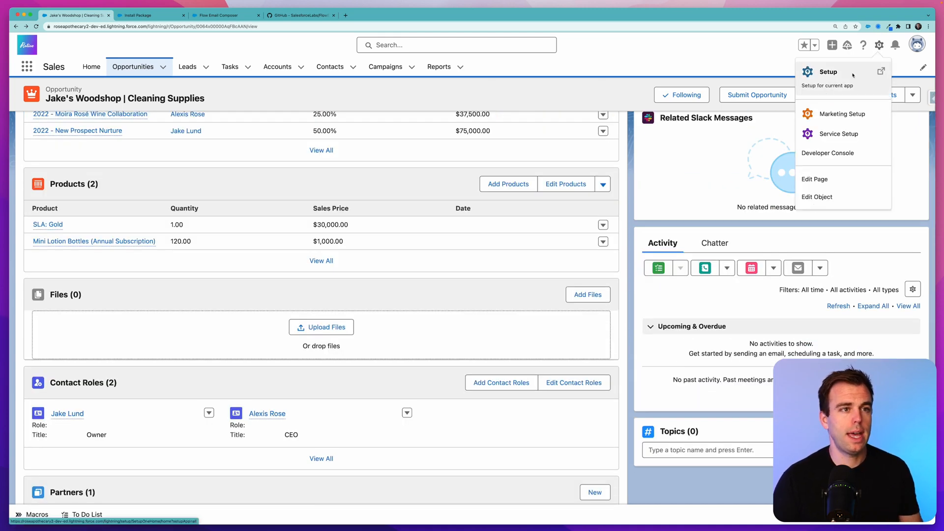
click(827, 72)
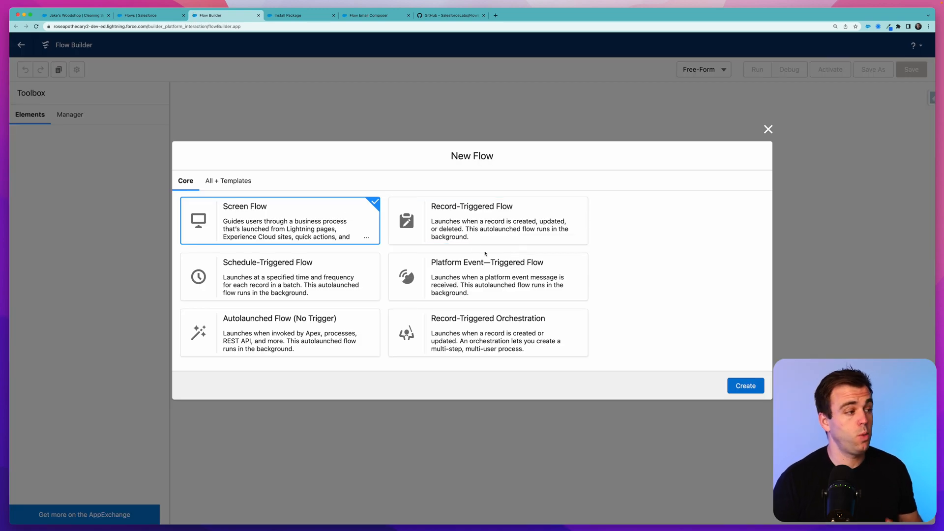
- Create a Screen Flow and add a Text variable named recordId that is available for input
click(744, 385)
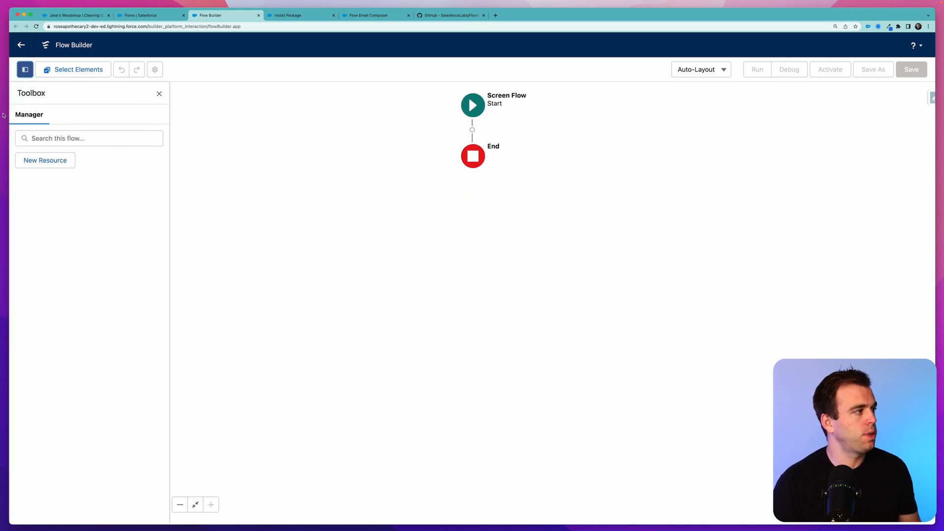
click(44, 160)
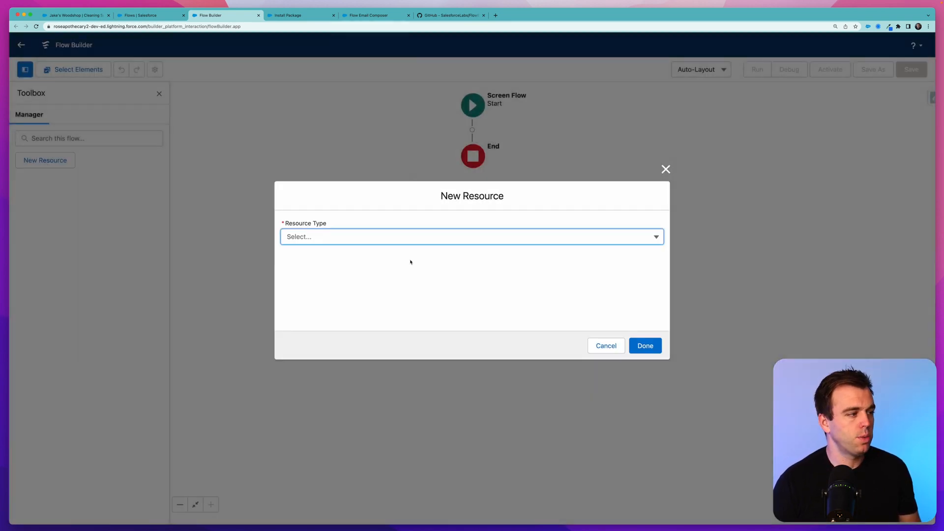
click(471, 236)
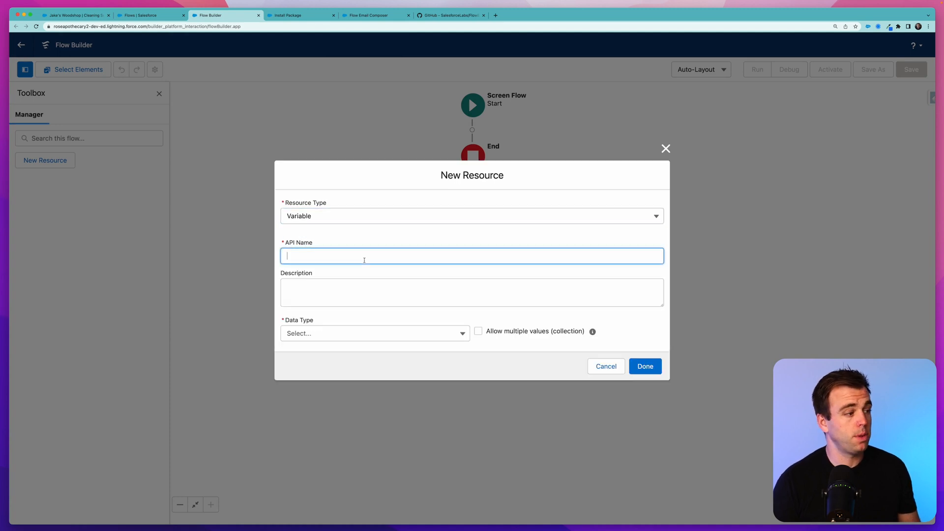
text(record)
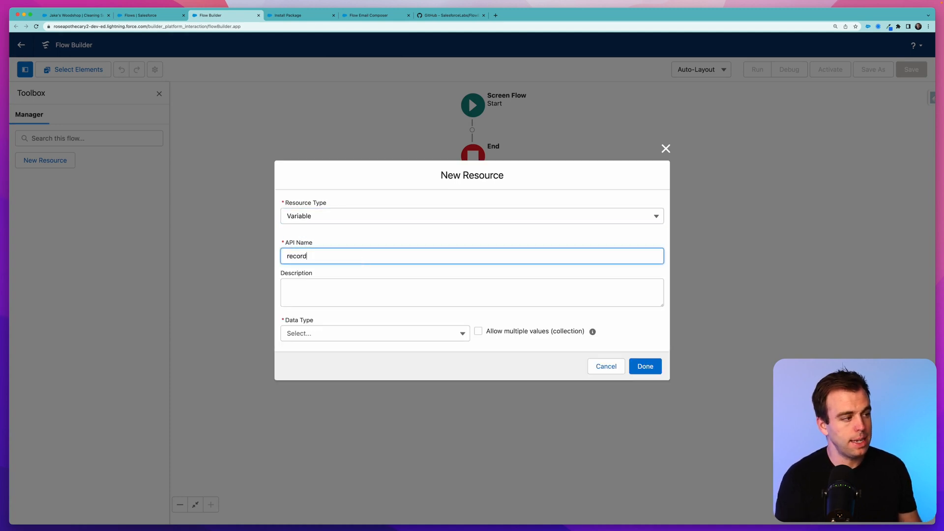
text(Id)
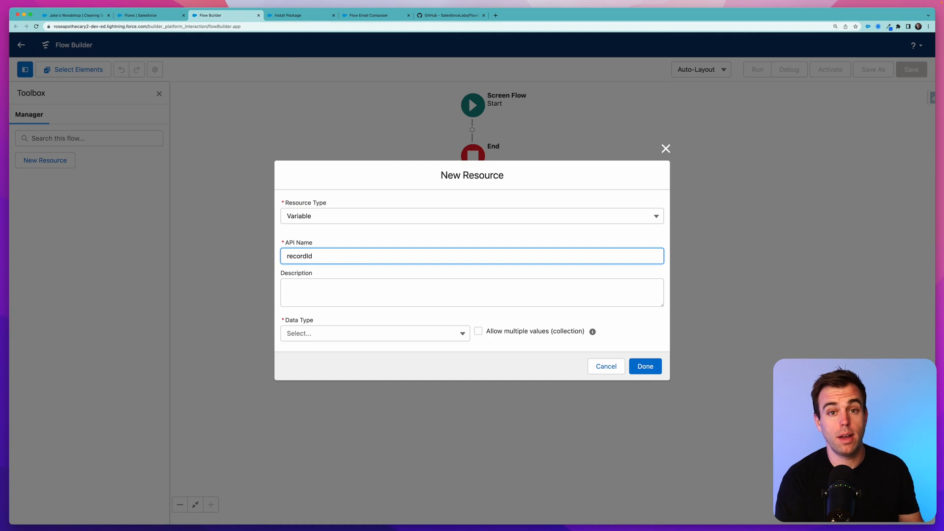
click(471, 292)
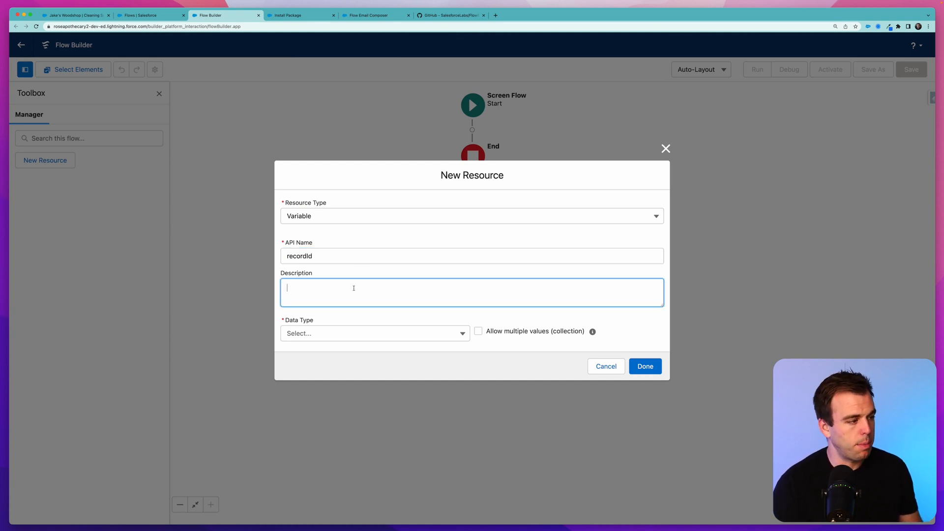
click(374, 334)
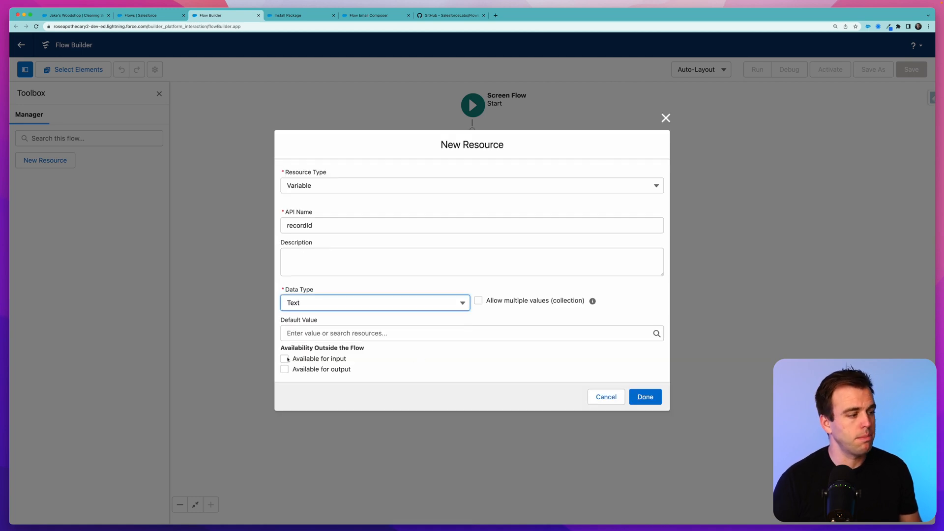
click(284, 359)
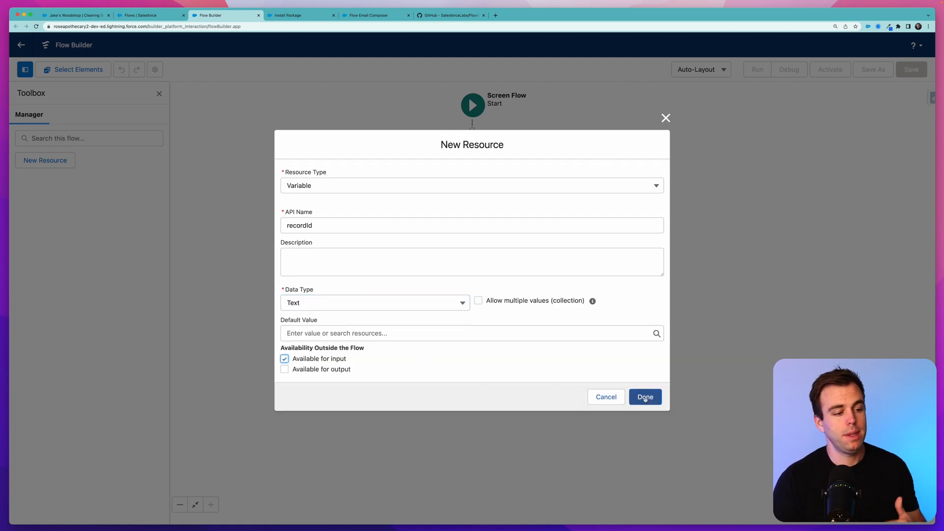
click(645, 396)
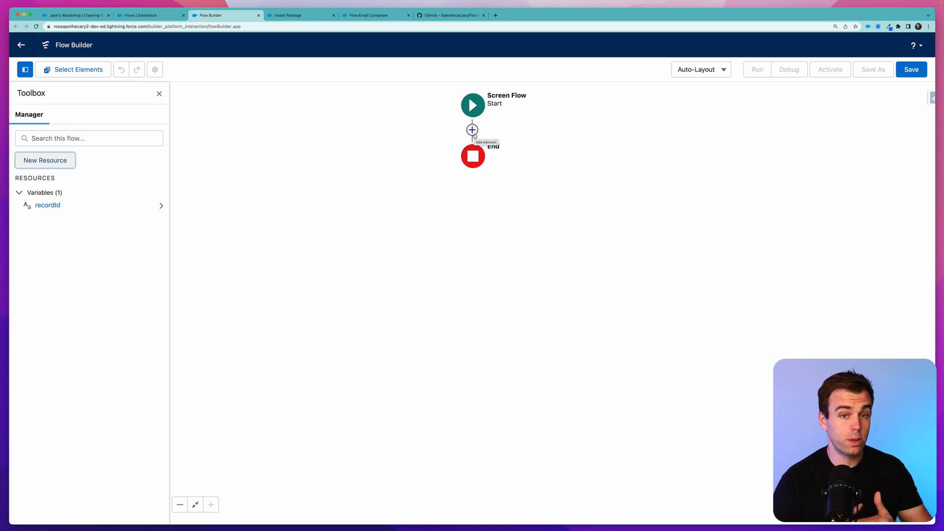
- Add a Get Records element labelled Get Opportunity Contacts querying the Opportunity Contact Role object
click(471, 130)
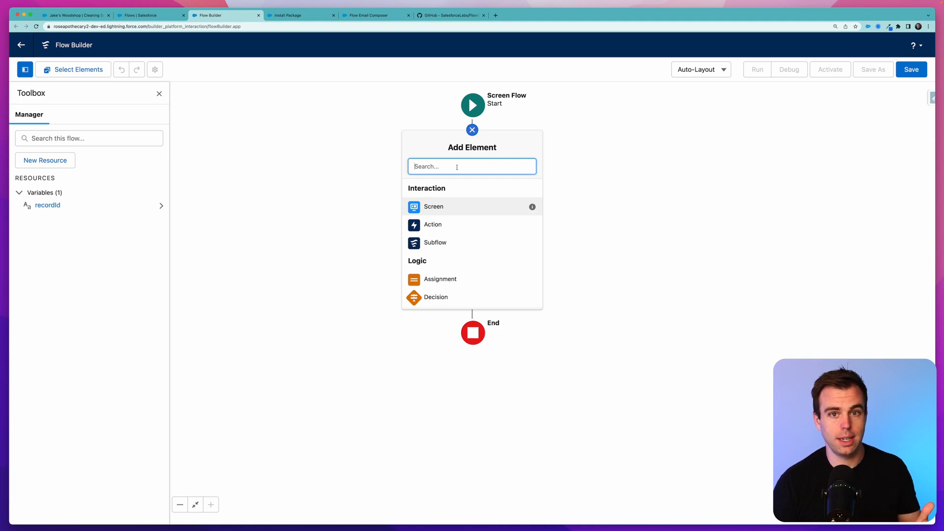
text(get)
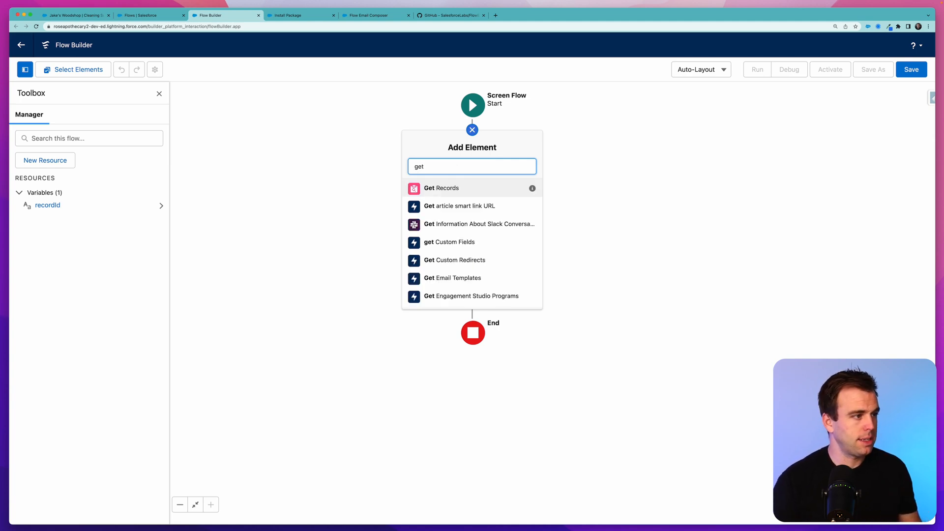
click(441, 188)
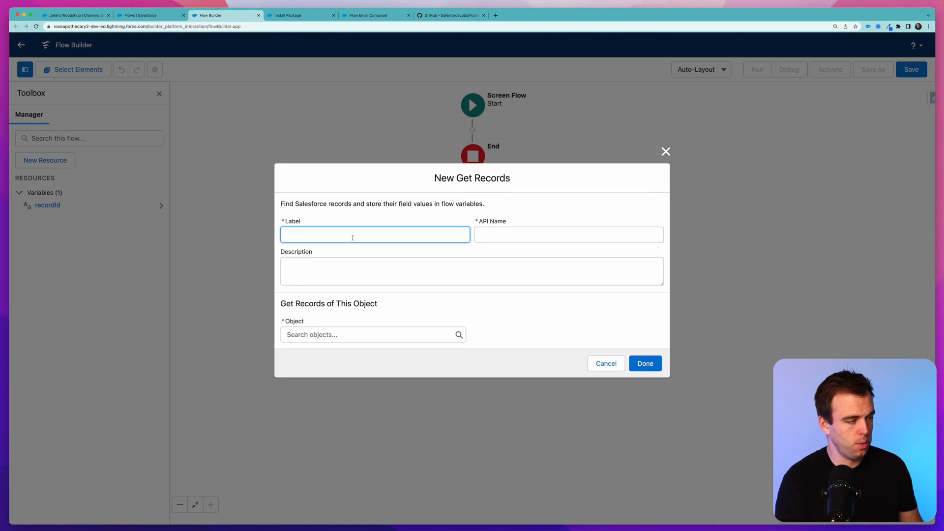
text(Get Opportu)
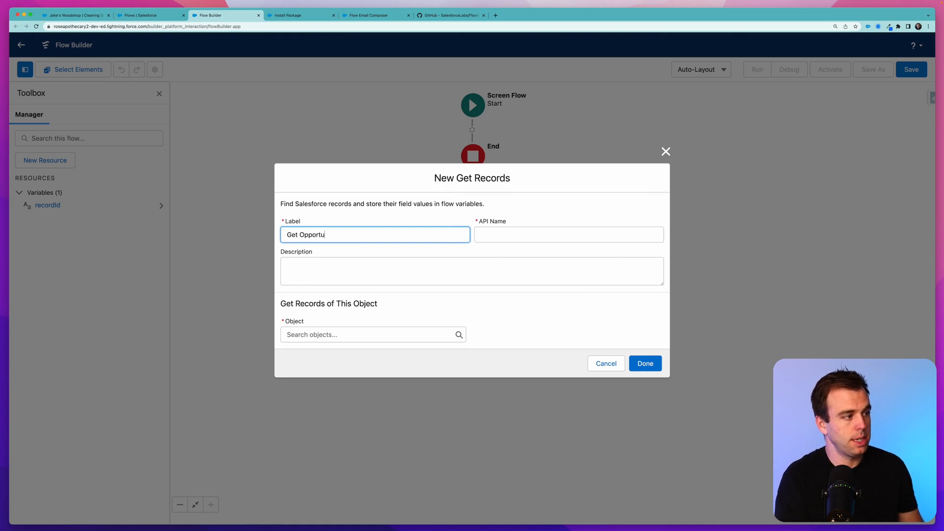
click(371, 334)
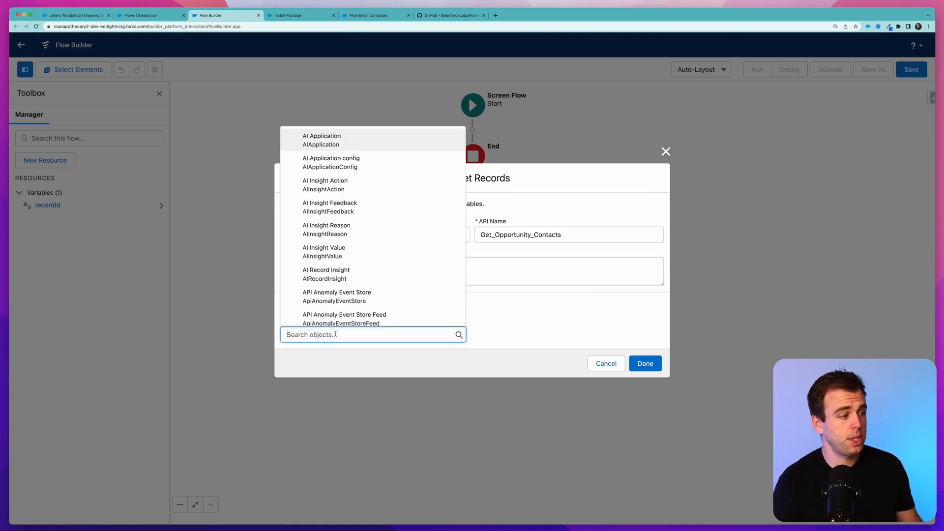
text(contact role)
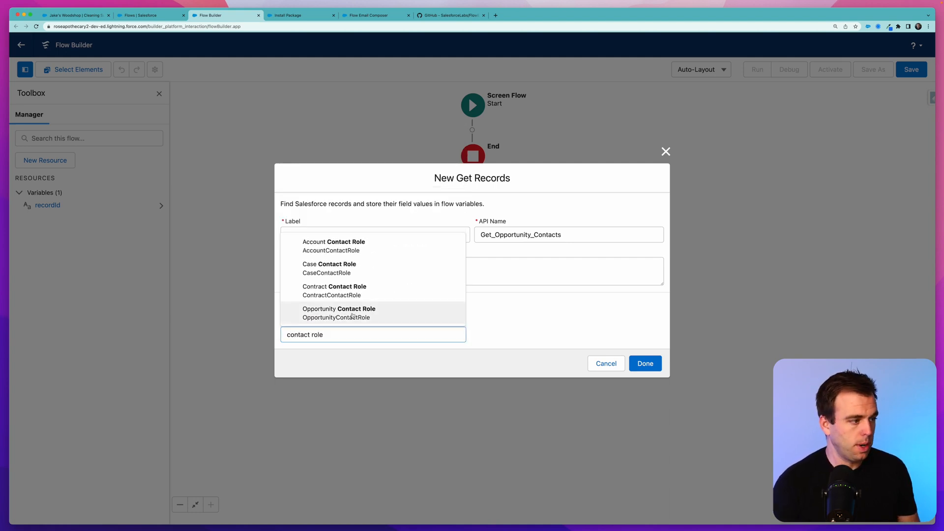
click(339, 312)
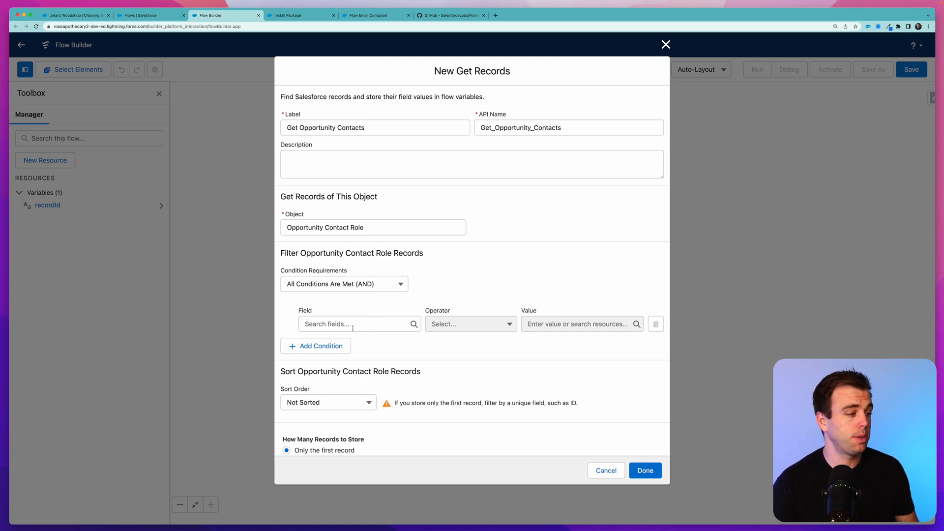
- Filter on OpportunityId equals recordId, store all matching records, and save the lookup
click(354, 324)
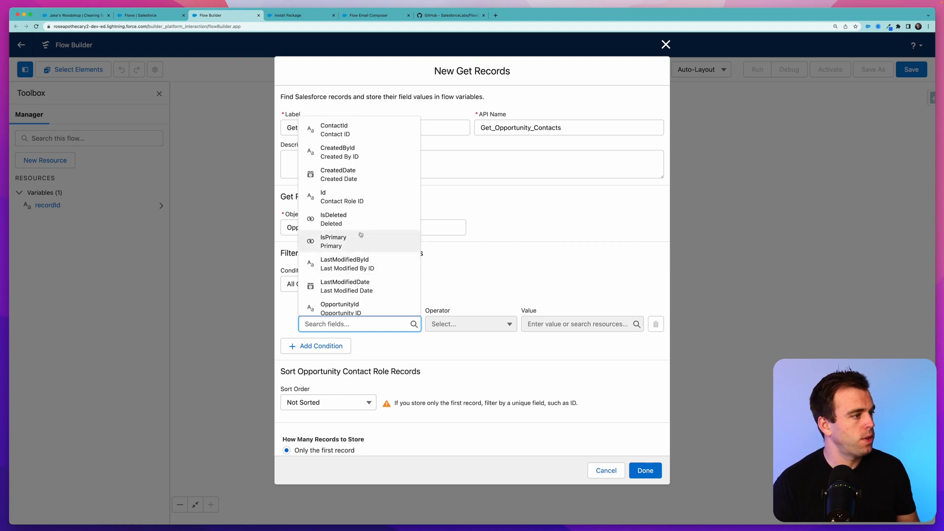
scroll(down, 3)
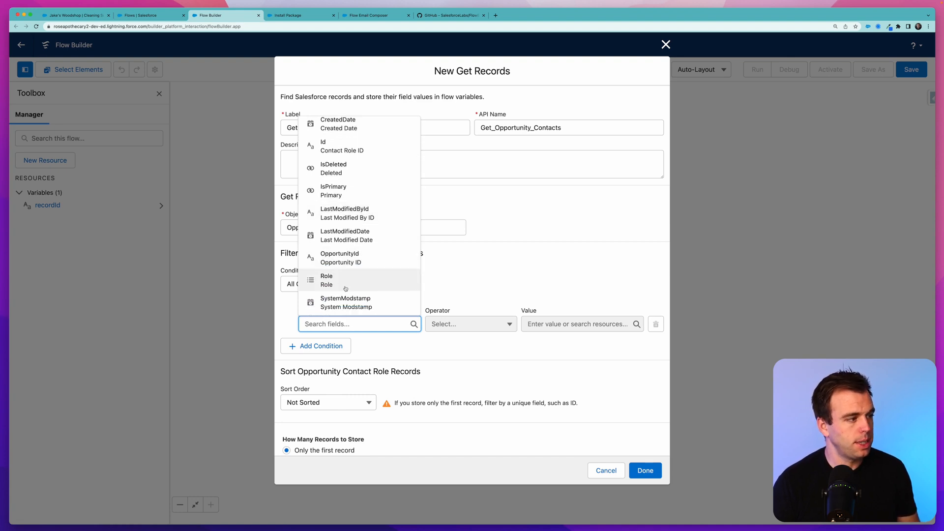
click(340, 258)
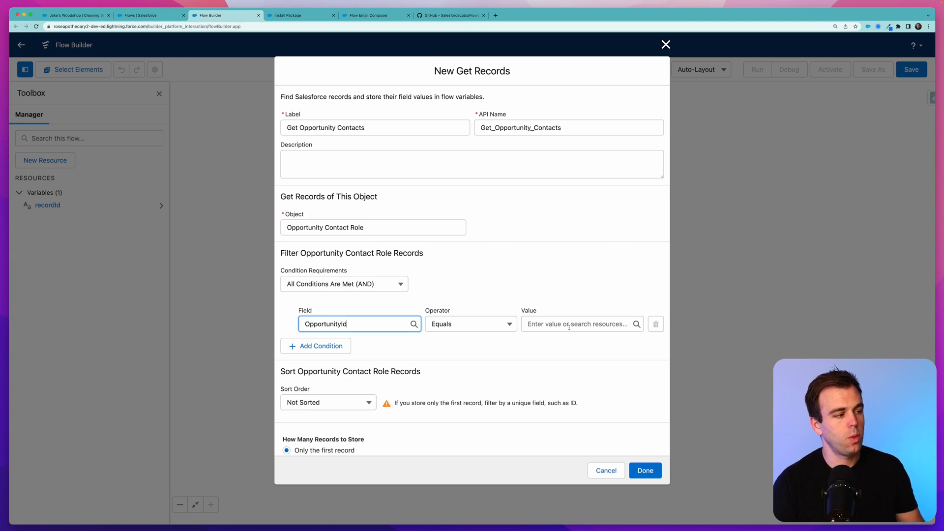
click(578, 323)
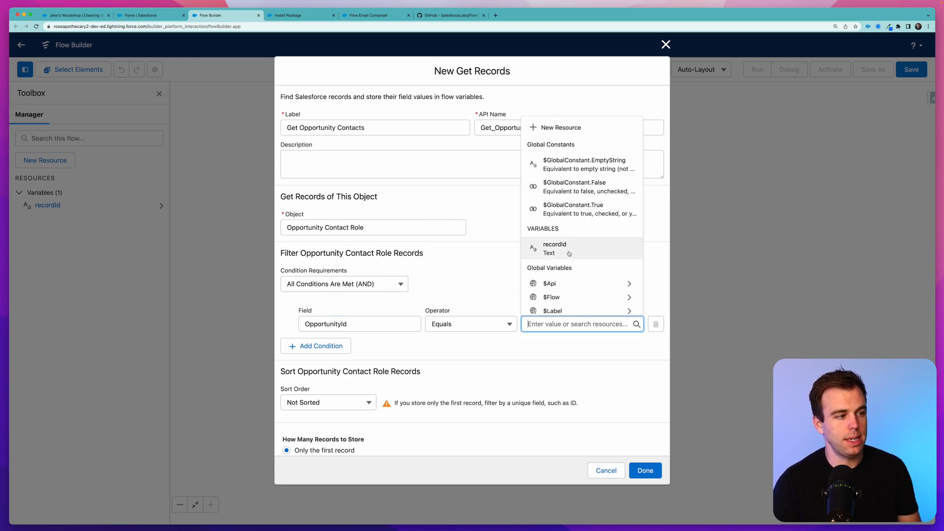
click(554, 248)
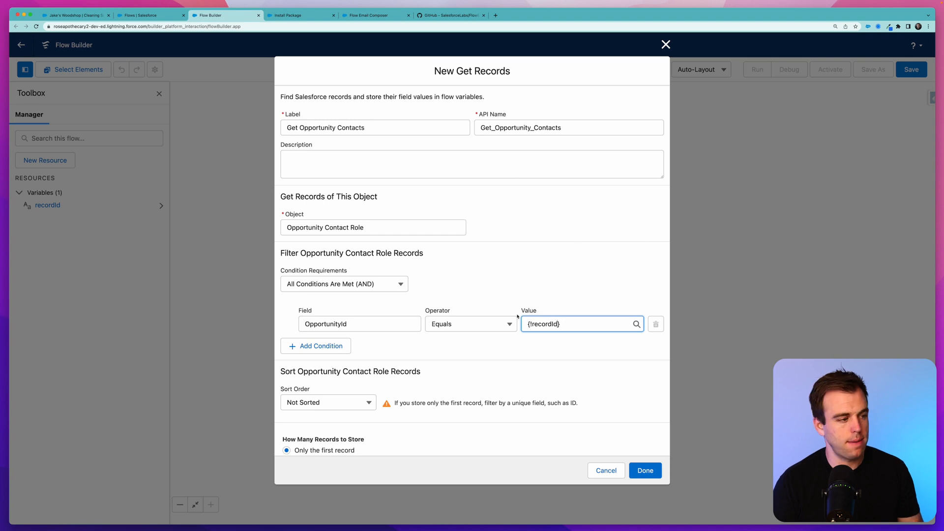
click(286, 400)
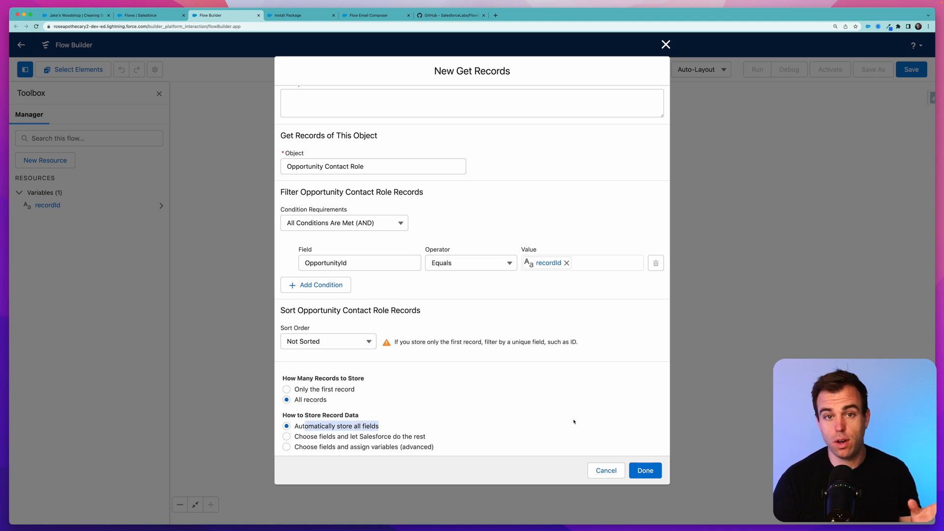
click(643, 470)
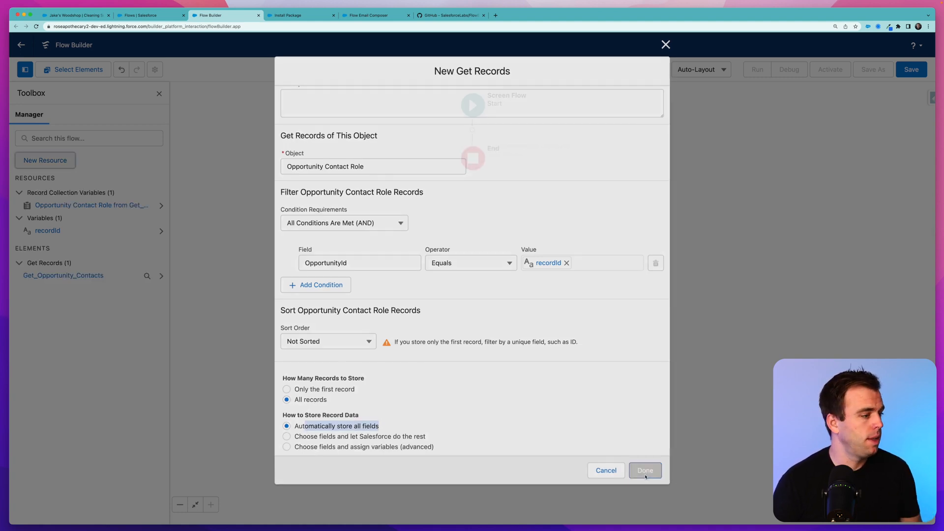
click(645, 470)
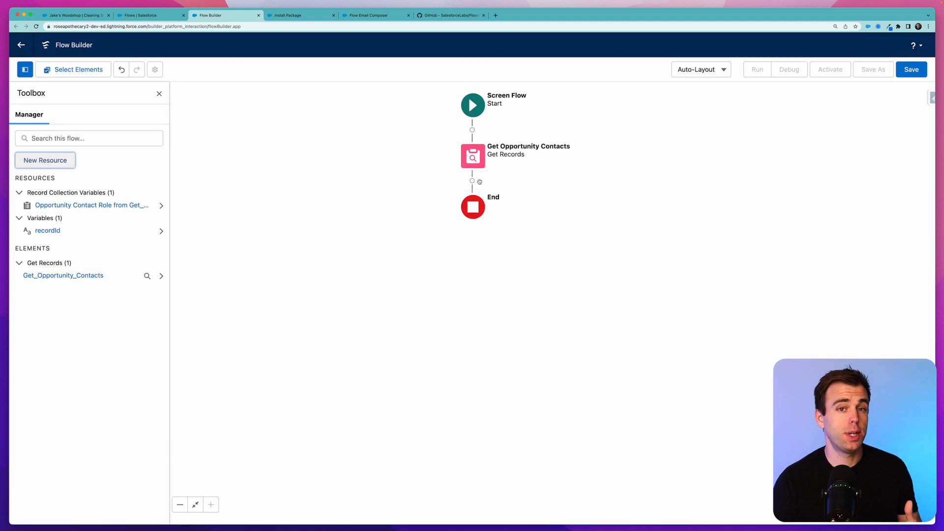
- Add a Screen element after the lookup labelled Review Email
click(471, 181)
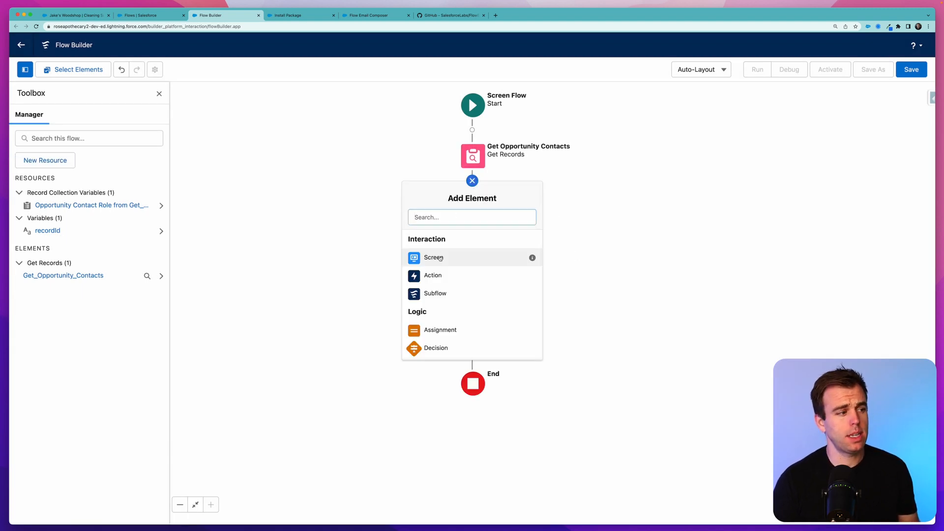
click(433, 256)
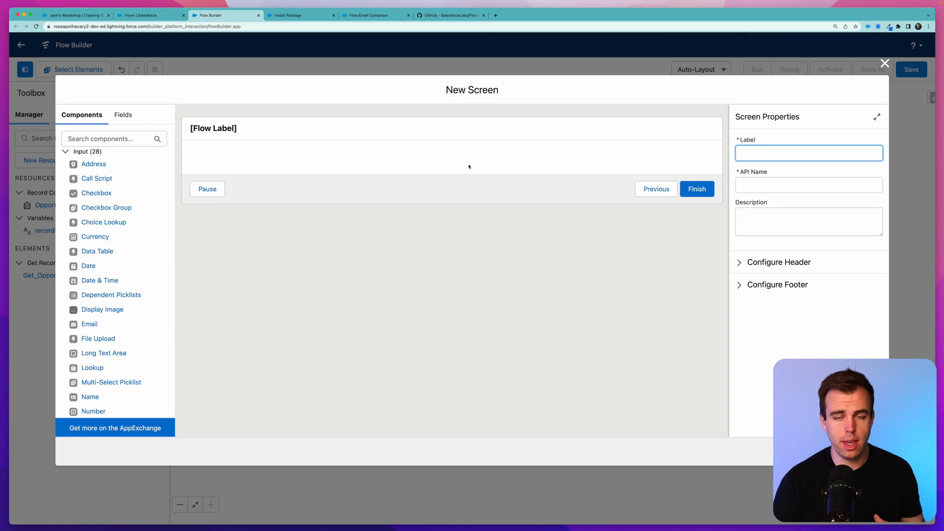
mouse_move(486, 167)
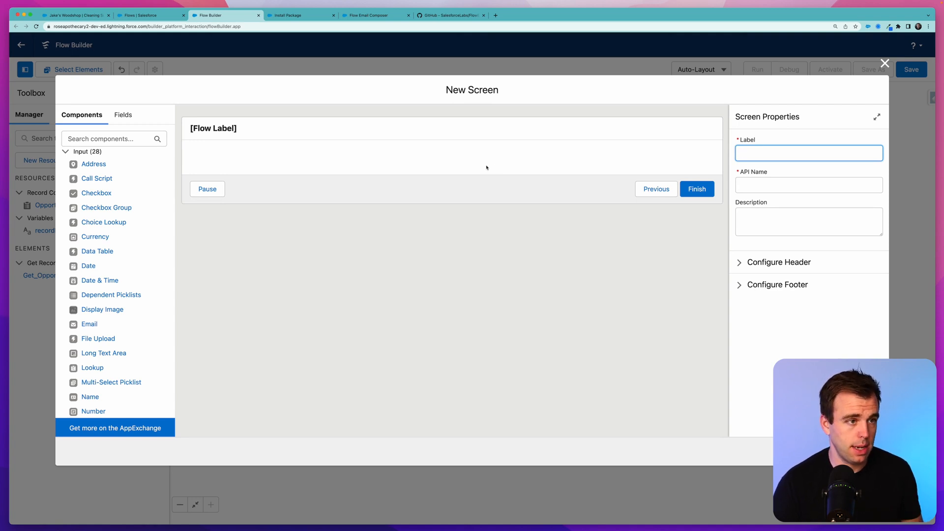
text(Review Email)
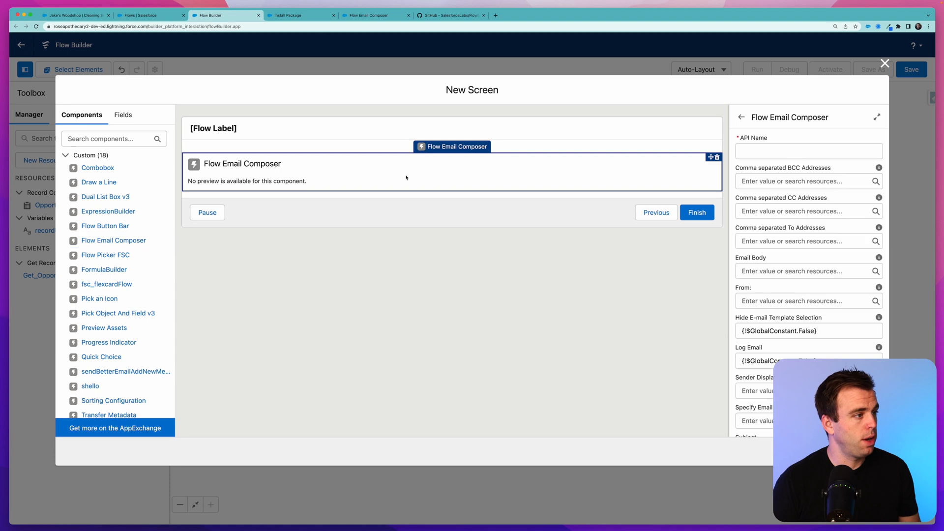
mouse_move(738, 175)
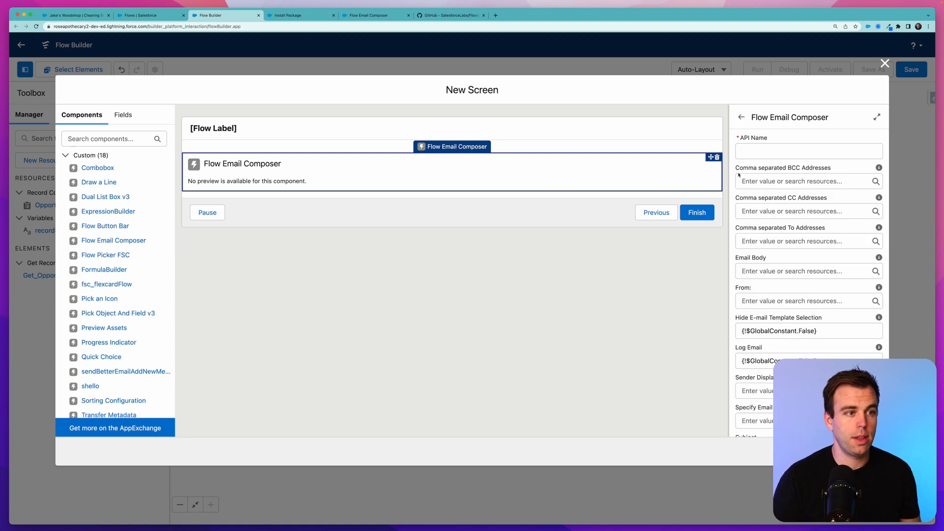
- Place a Flow Email Composer component on the screen with the API name EmailComposer
scroll(down, 3)
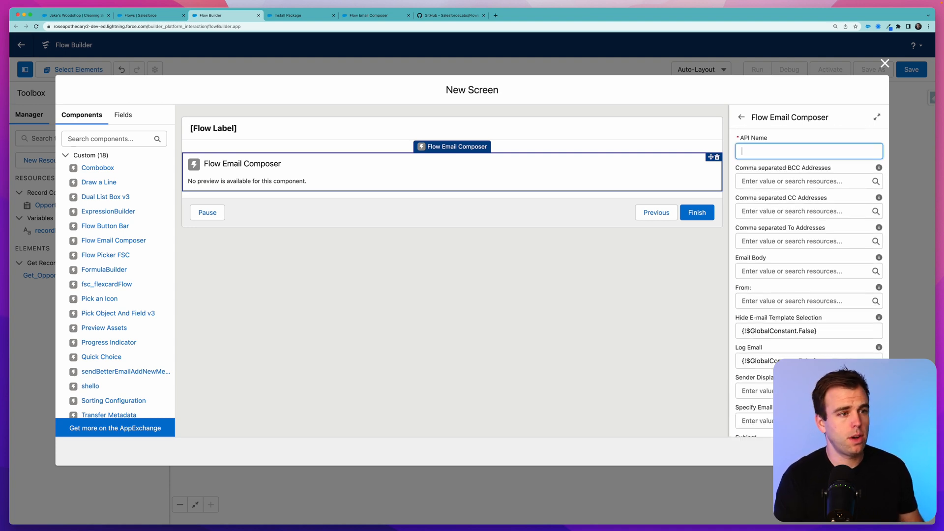
text(EmailComposer)
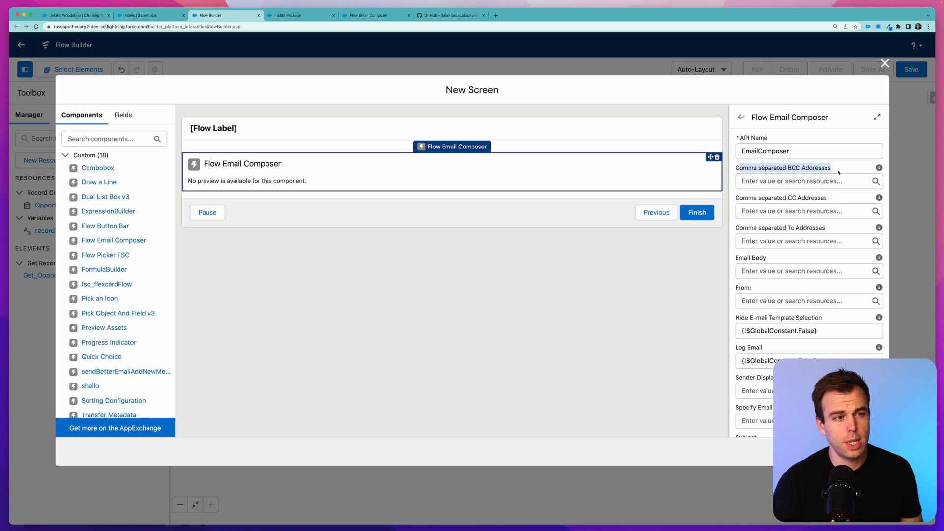
scroll(down, 3)
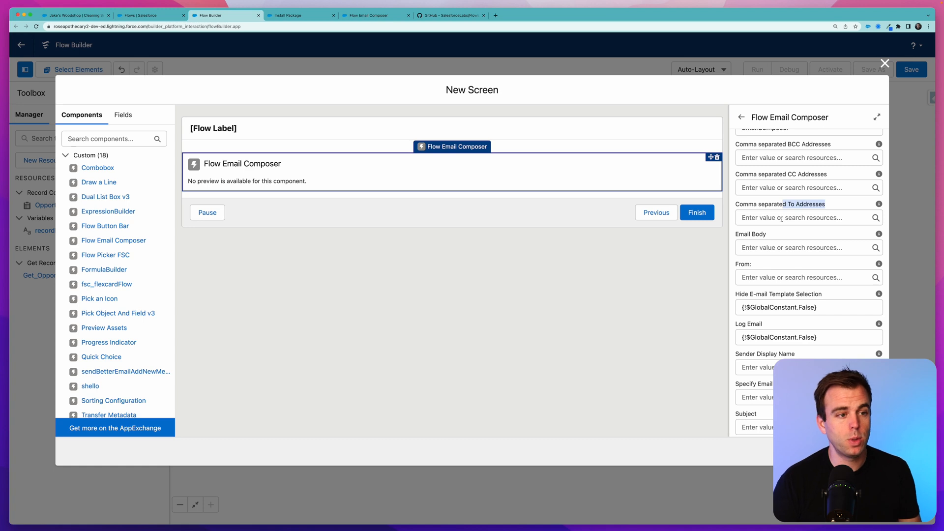
mouse_move(771, 202)
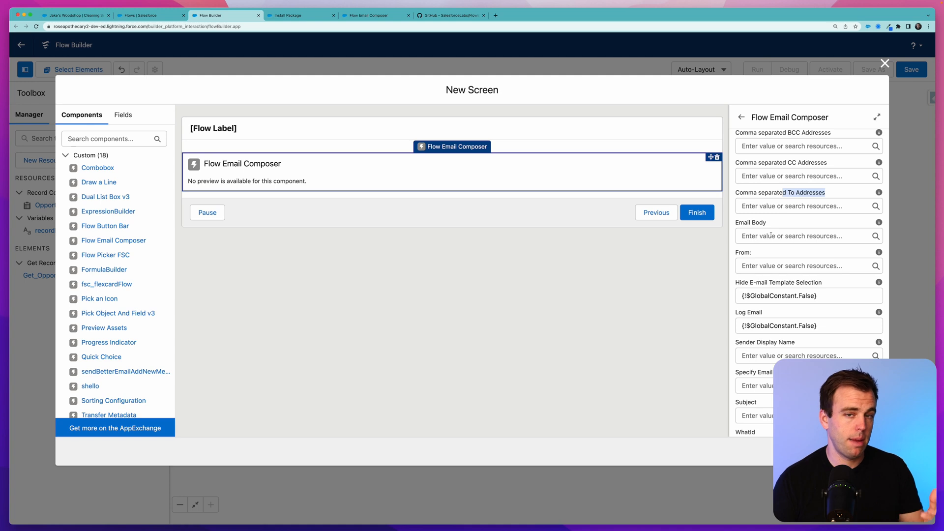
scroll(down, 3)
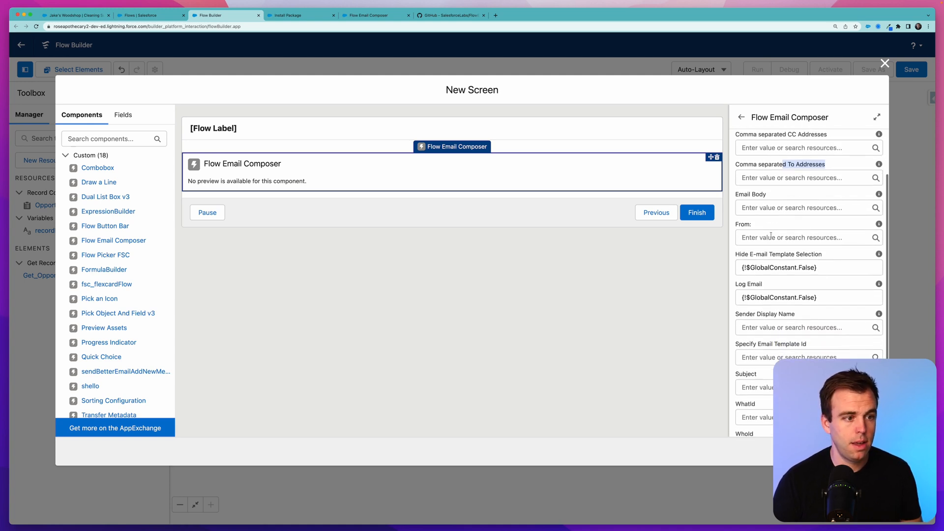
scroll(down, 3)
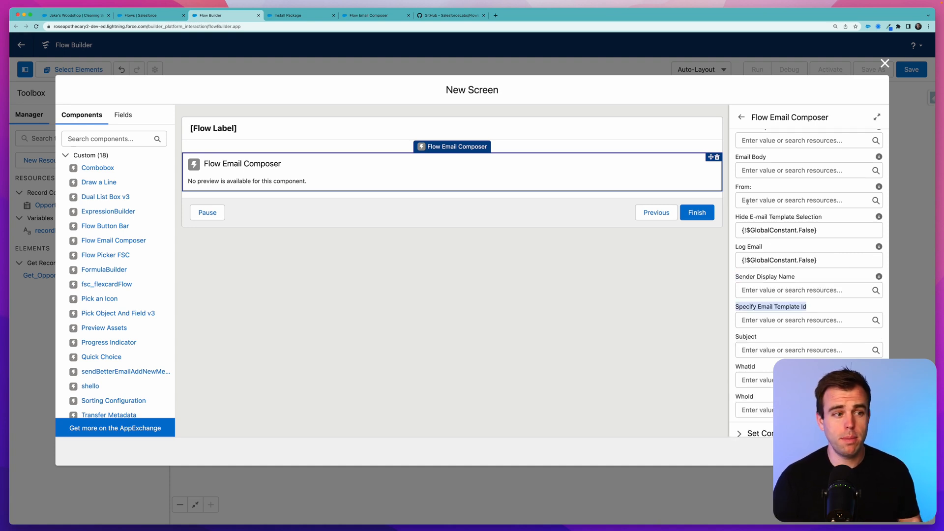
- Set Hide E-mail Template Selection to the {!$GlobalConstant.True} constant
click(806, 229)
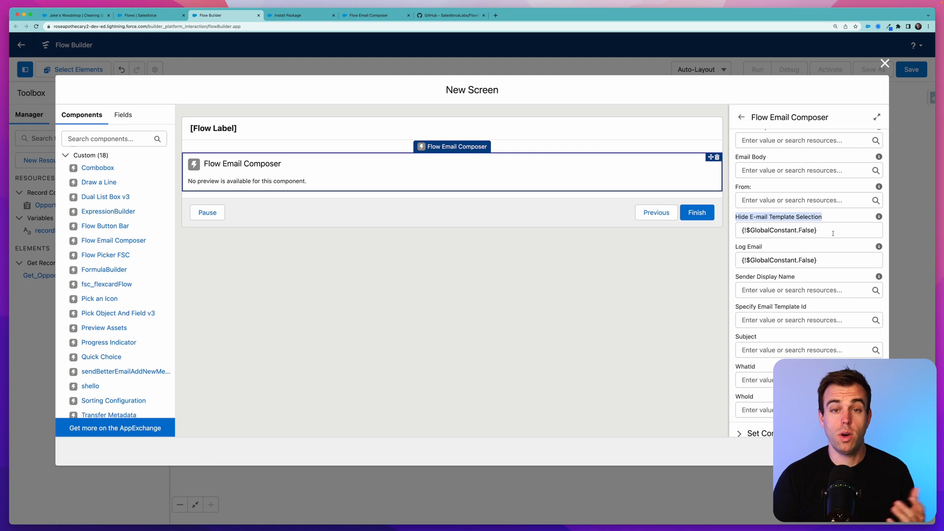
click(806, 229)
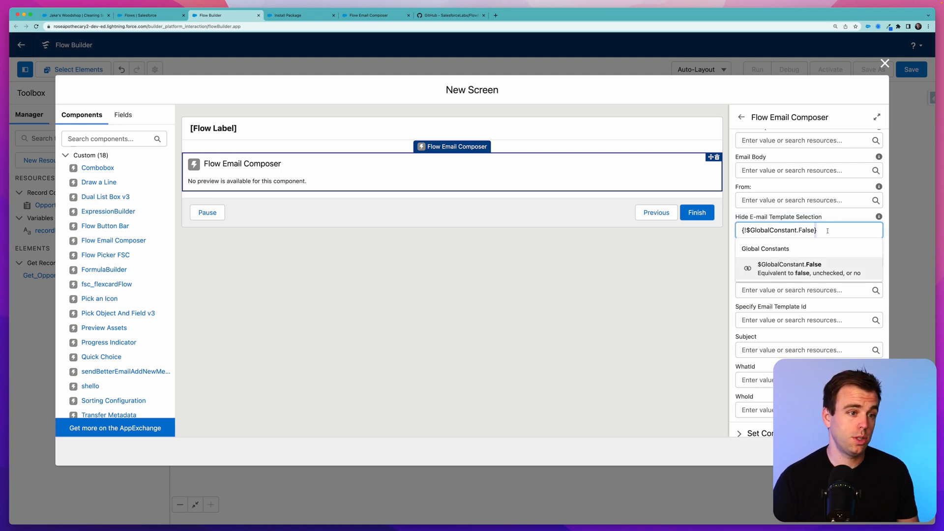
text(ture)
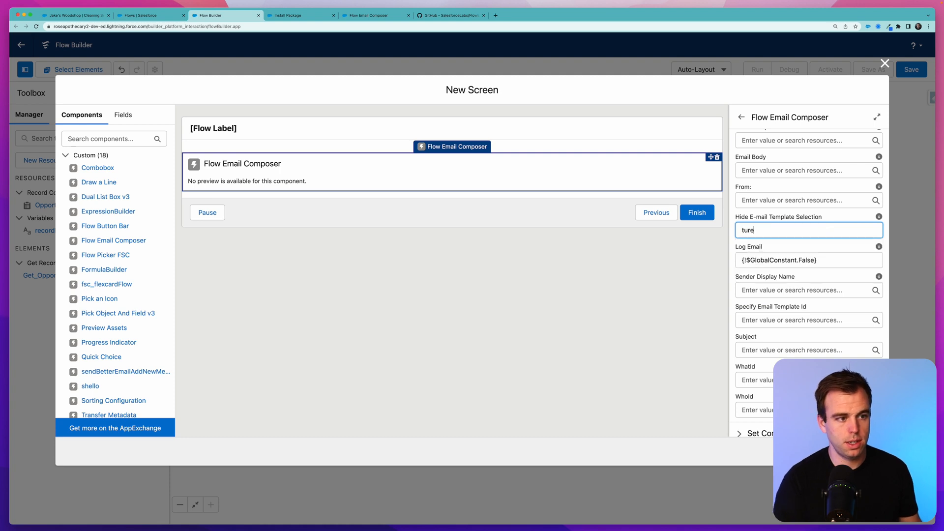
text(true)
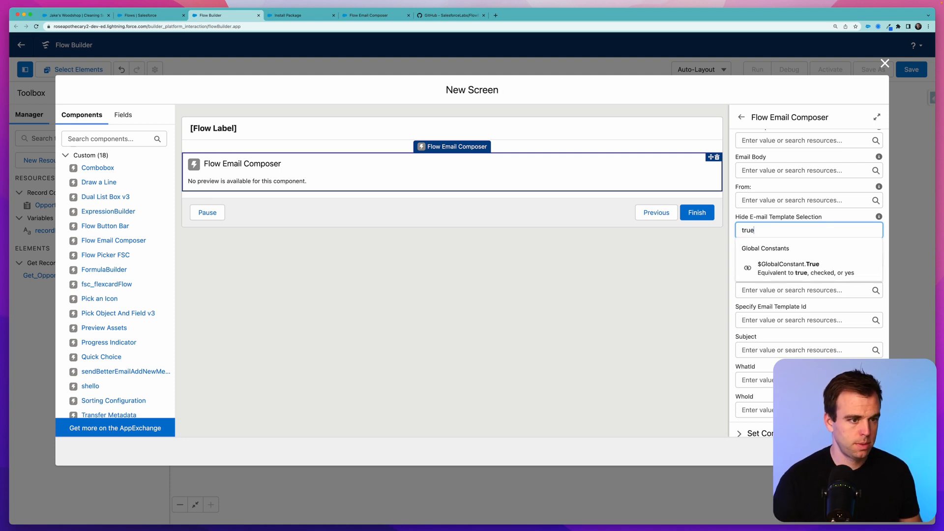
click(804, 268)
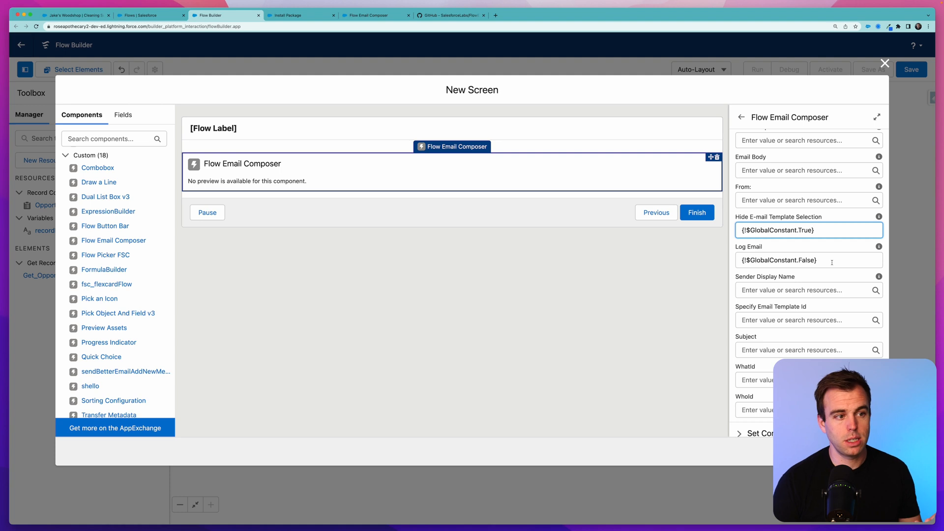
- Set Log Email to {!$GlobalConstant.True}
click(808, 260)
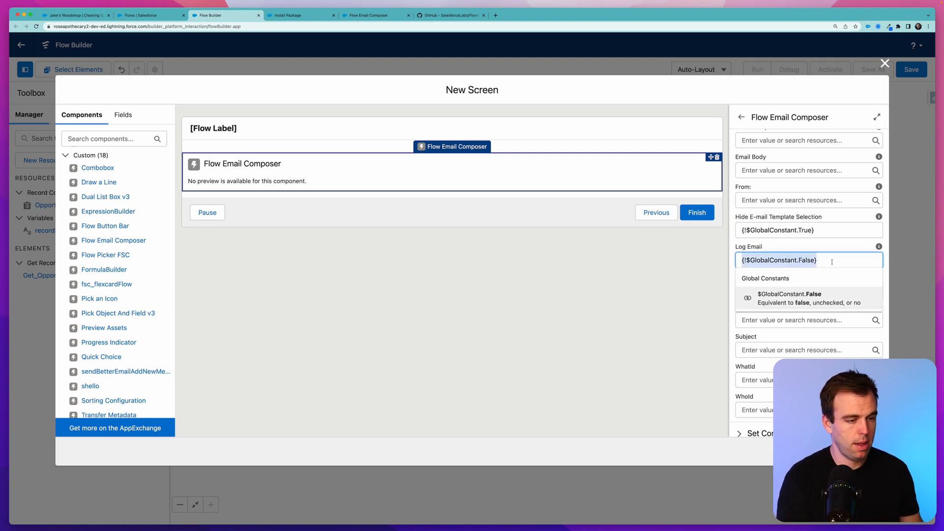
text(ture)
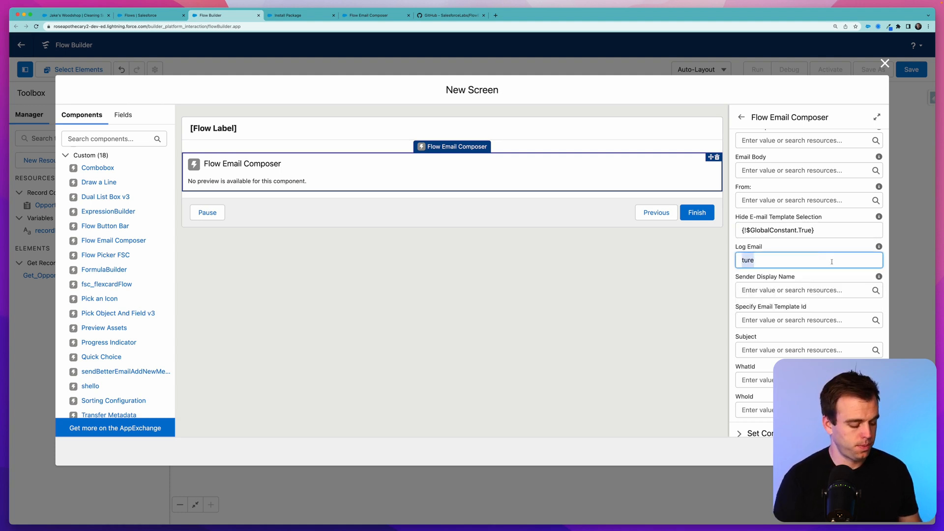
text({!$GlobalConstant.True})
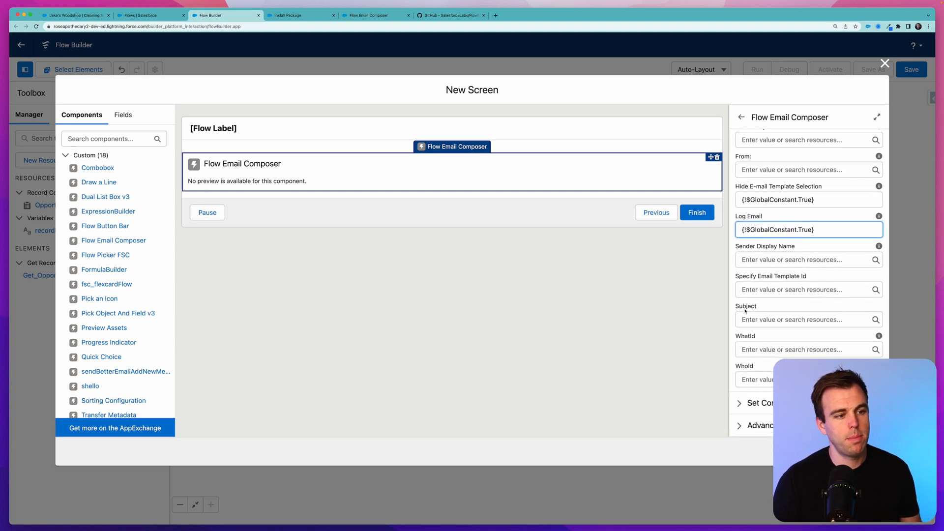
mouse_move(746, 364)
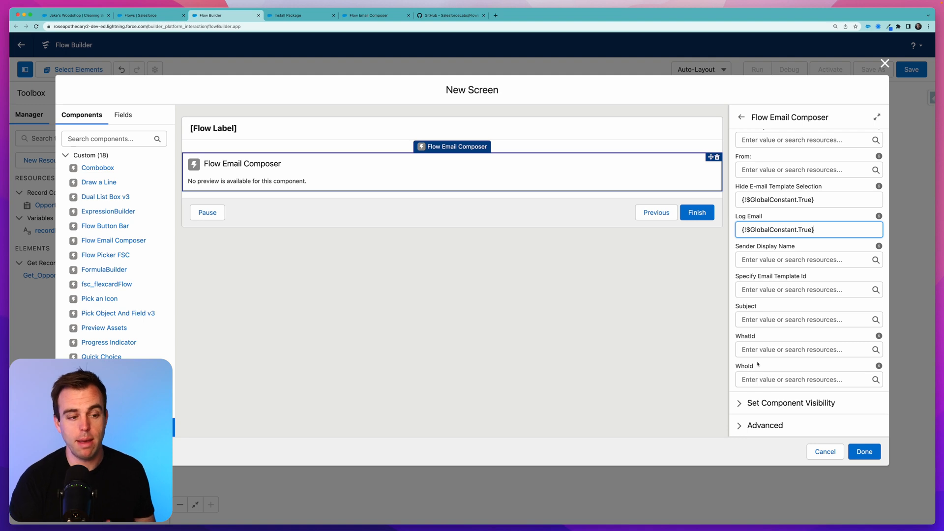
- Set the composer's WhatId to the recordId variable and finish the Review Email screen
click(806, 349)
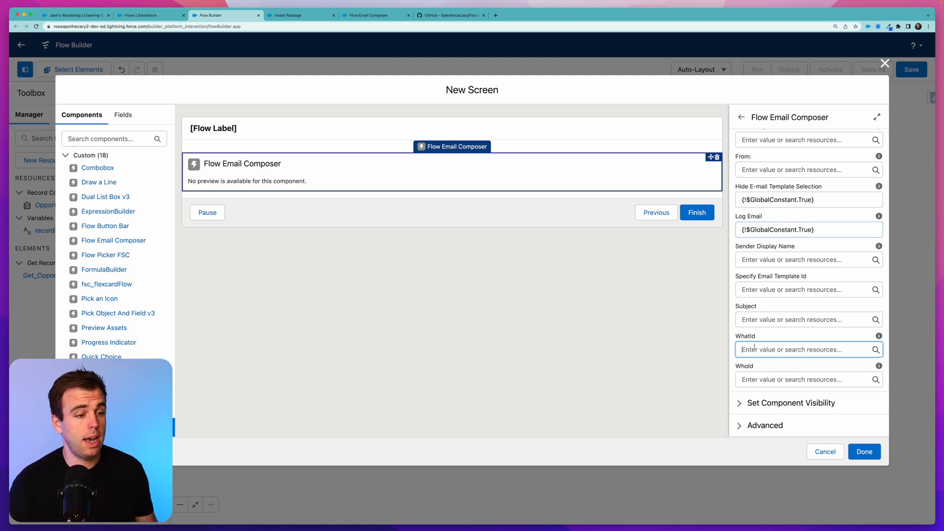
text(rec)
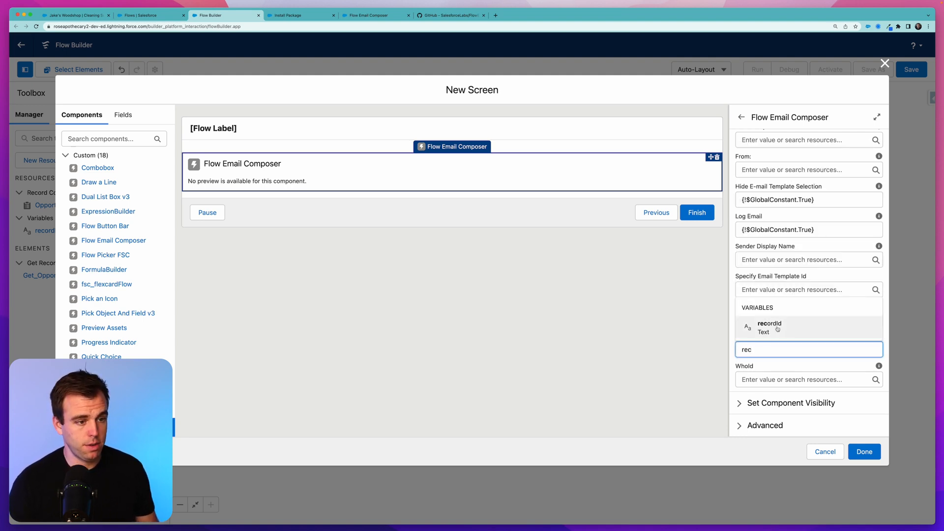
click(769, 326)
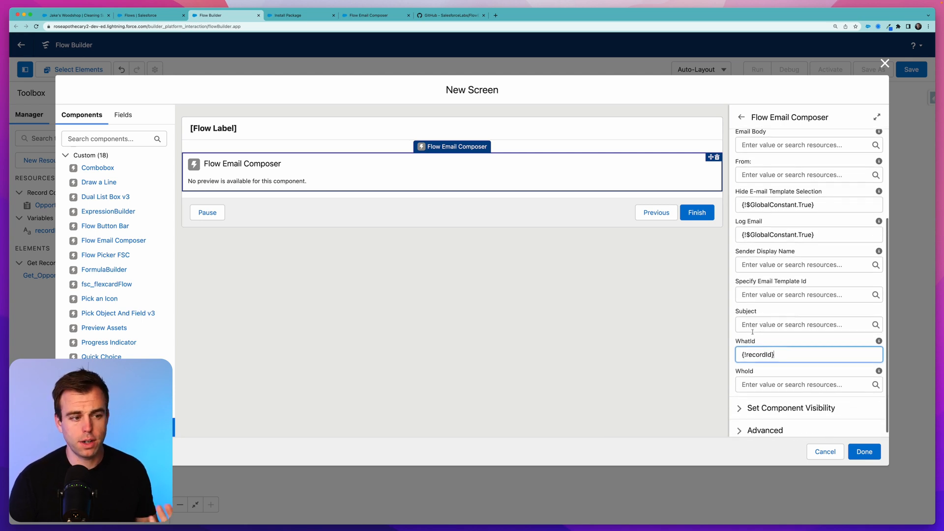
click(808, 325)
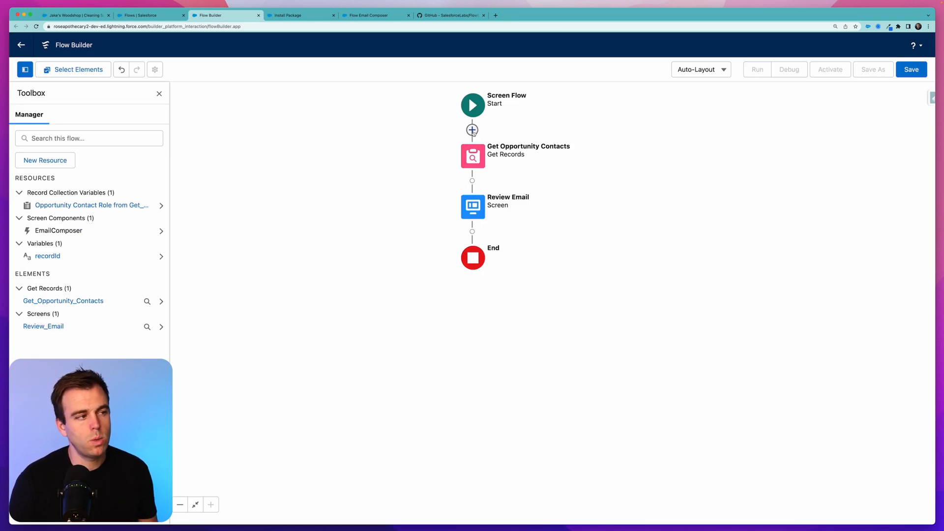
mouse_move(471, 131)
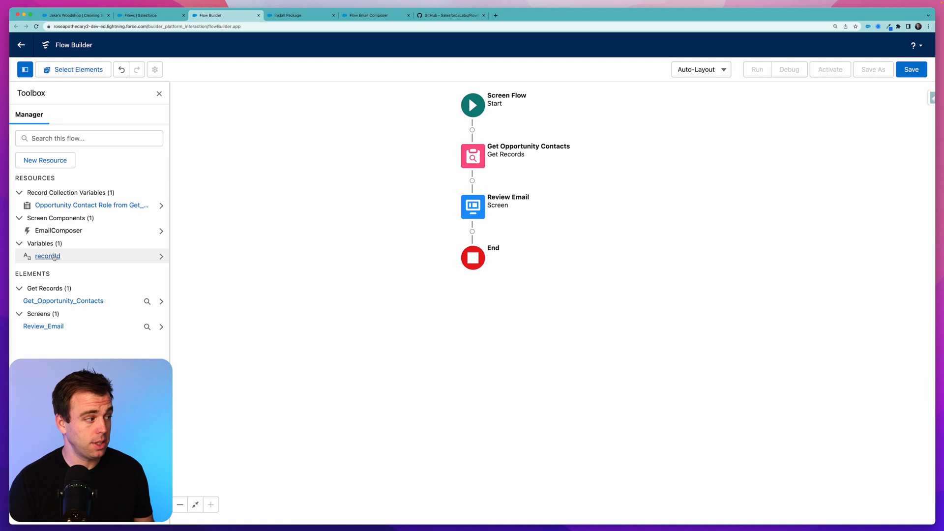
mouse_move(47, 256)
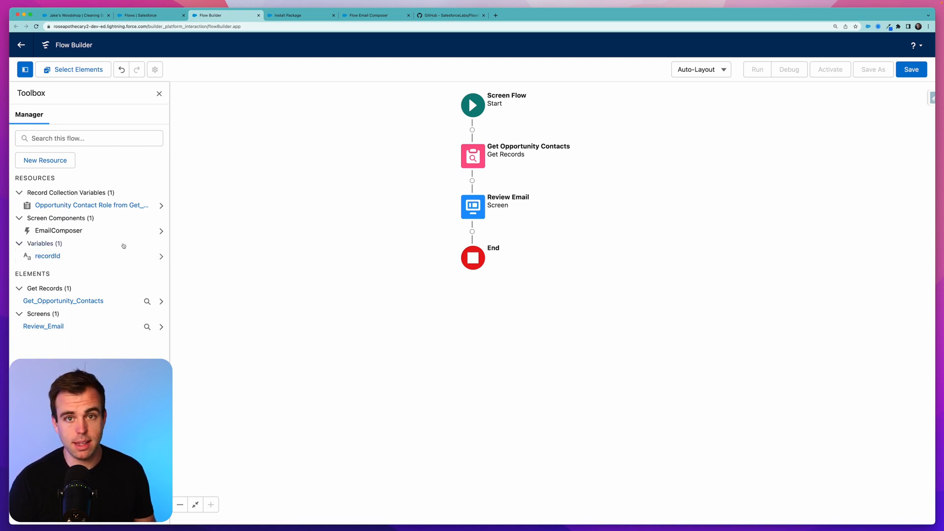
- Add a Get Opportunity lookup after Start fetching the Opportunity whose Id equals recordId
click(471, 129)
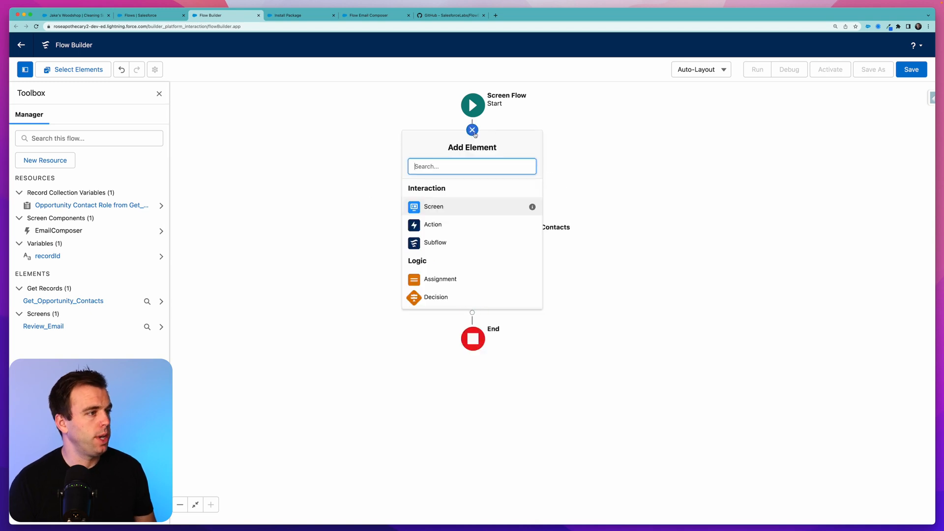
text(get)
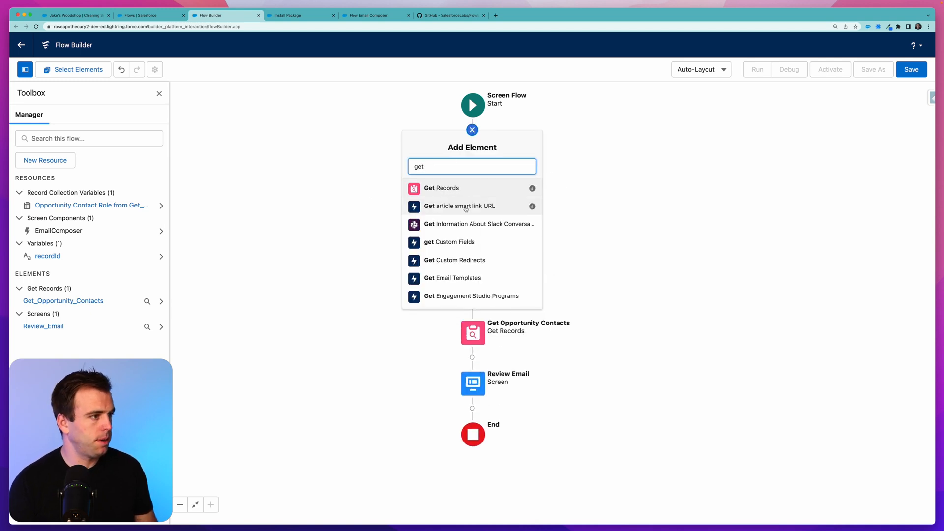
click(440, 188)
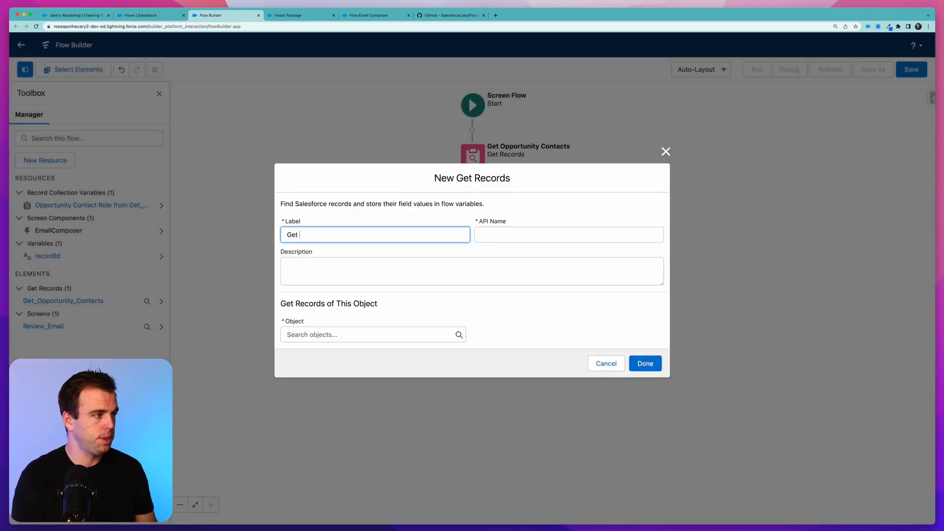
text(id)
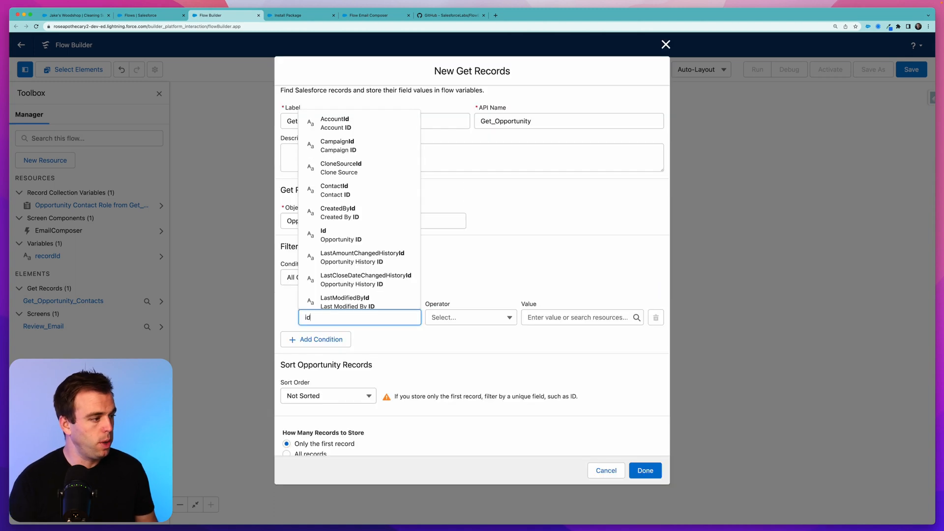
click(578, 318)
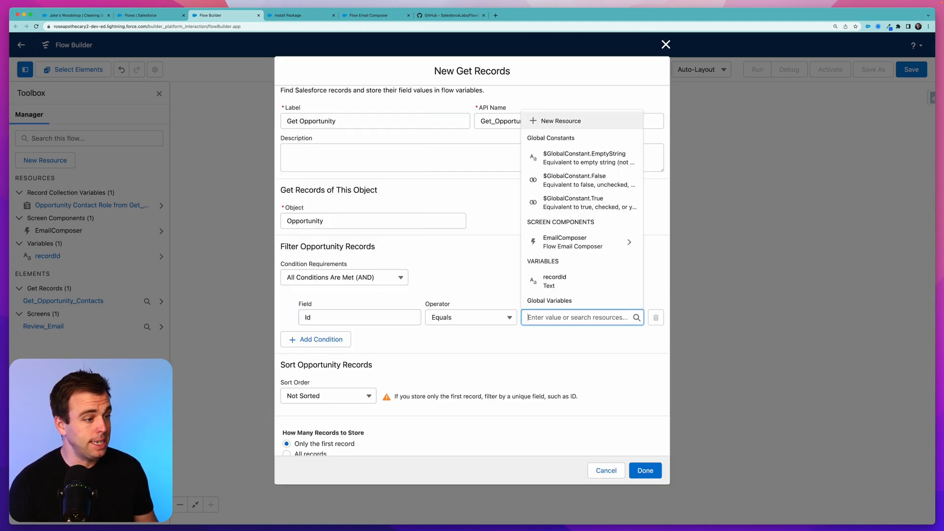
click(553, 281)
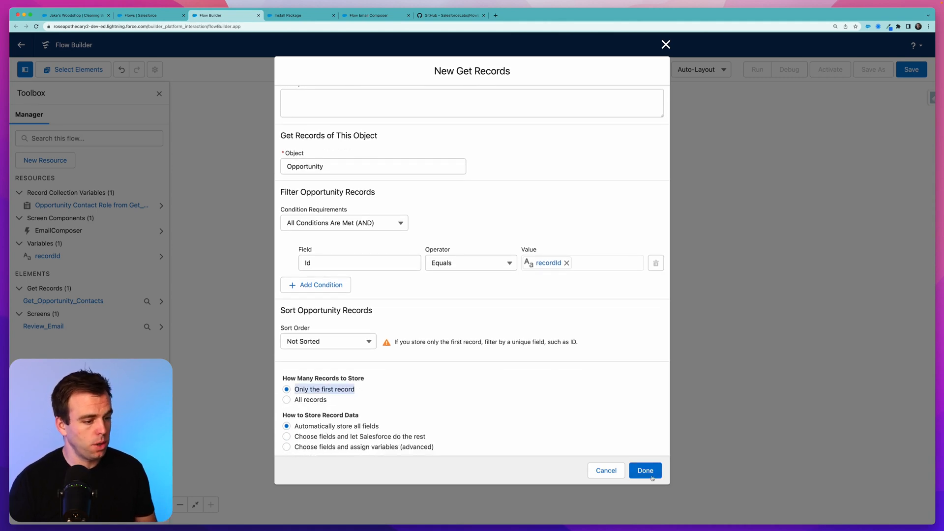
click(645, 470)
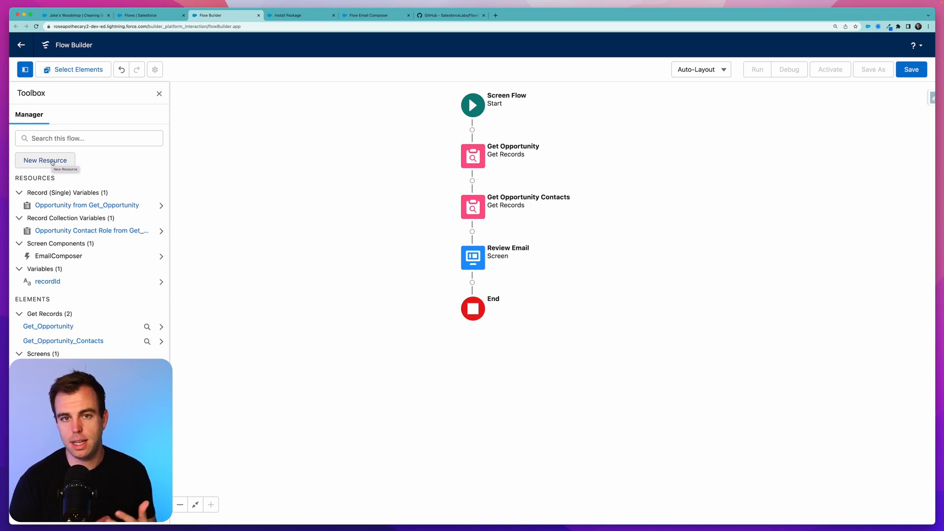
- Create a new Text Template resource named EmailBody
click(45, 160)
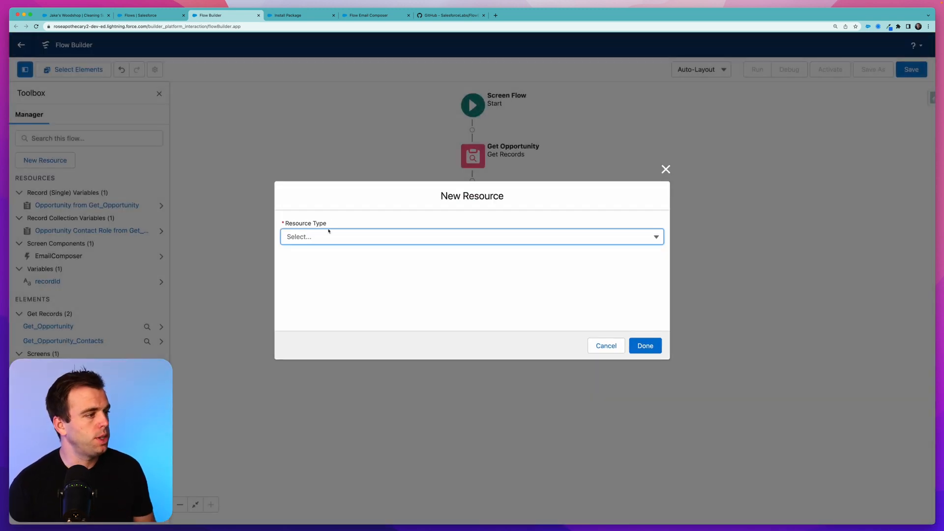
click(471, 236)
text(E)
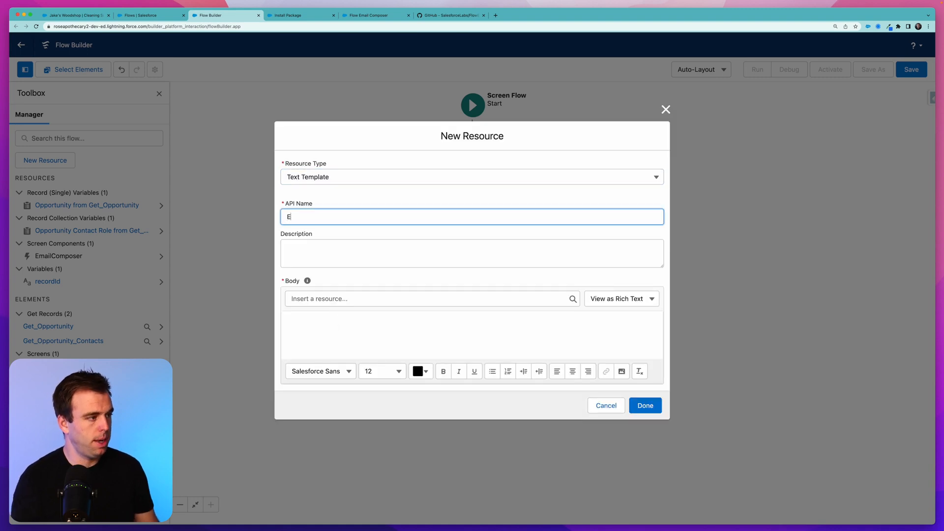
text(mailBody)
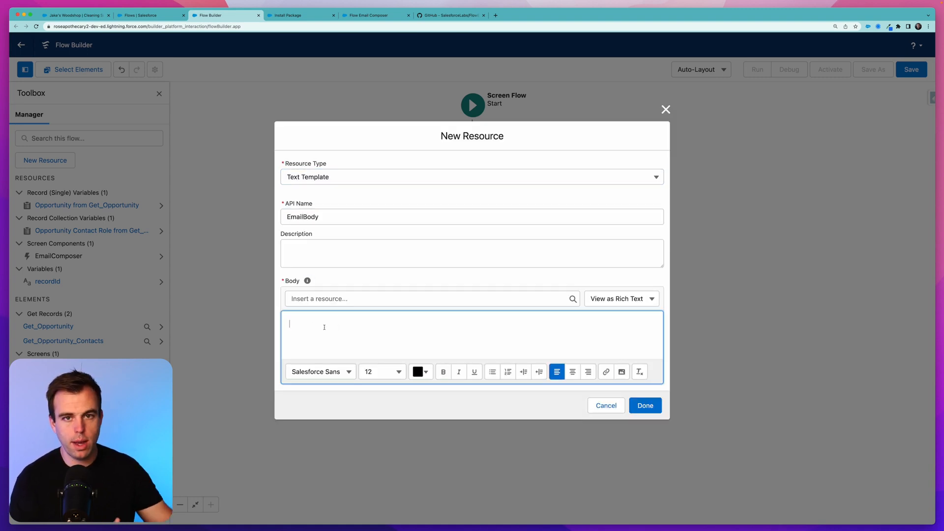
- Write the greeting with {!Get_Opportunity.Account.Name} and the welcome line ending 'will start training on'
text(Hello)
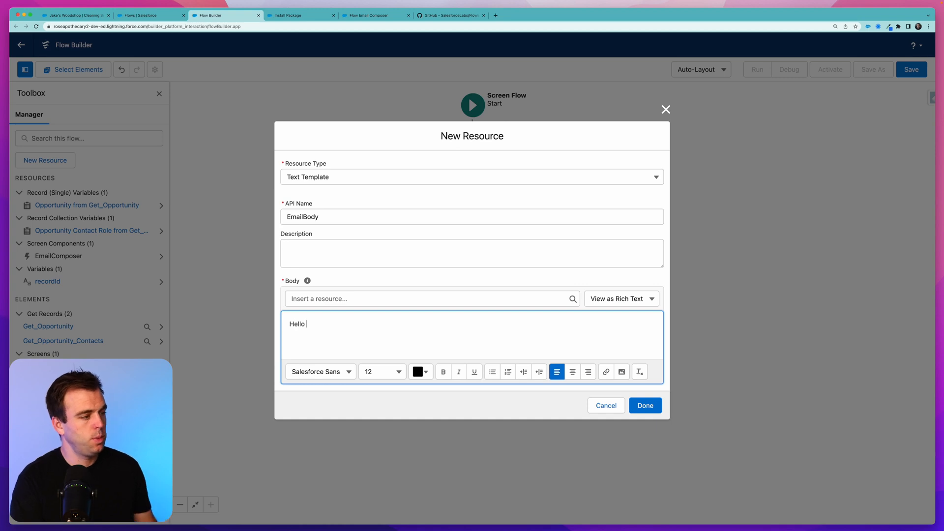
click(428, 298)
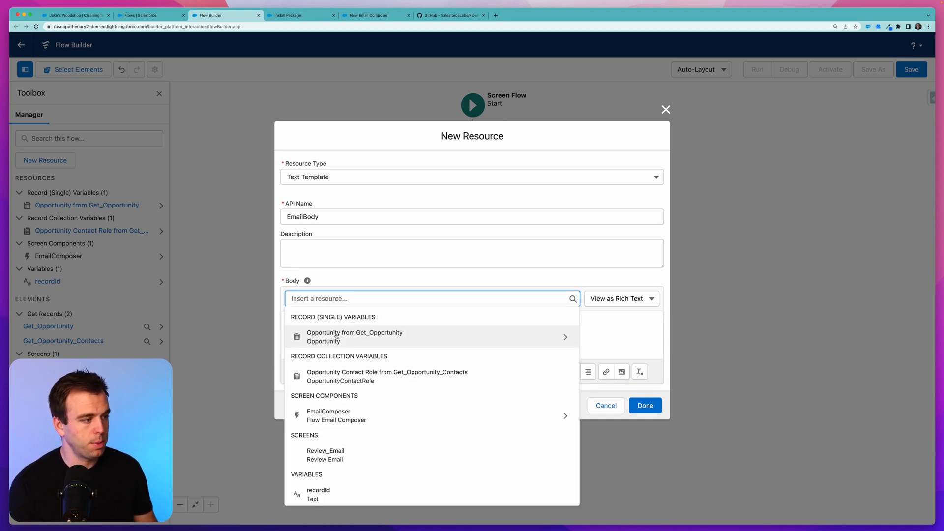
click(355, 336)
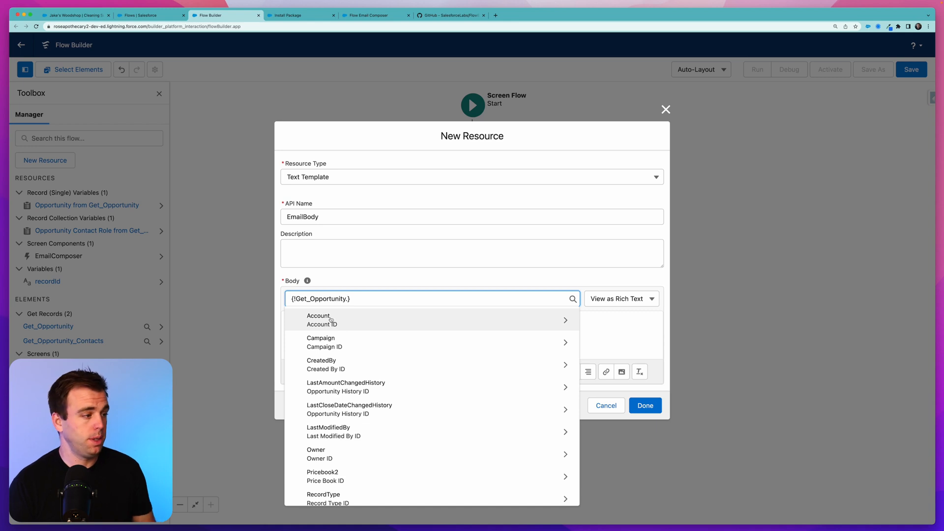
click(317, 316)
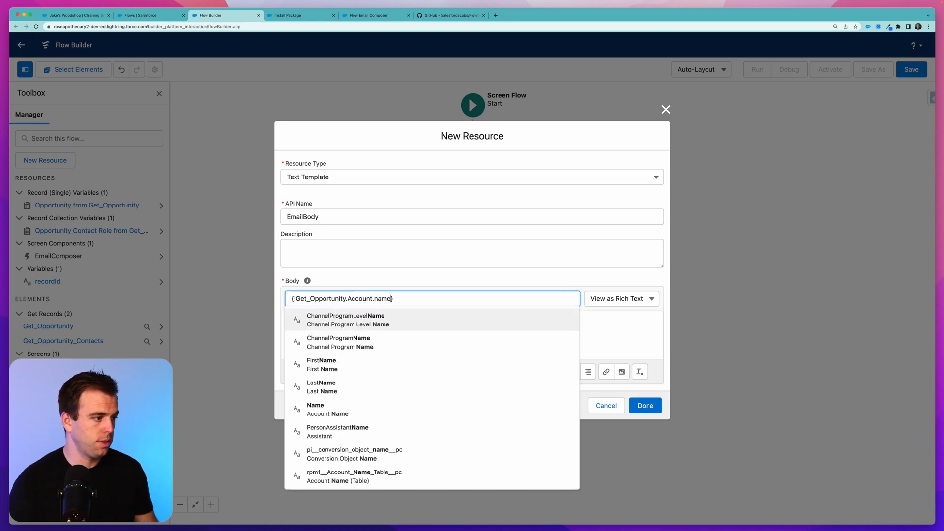
click(327, 409)
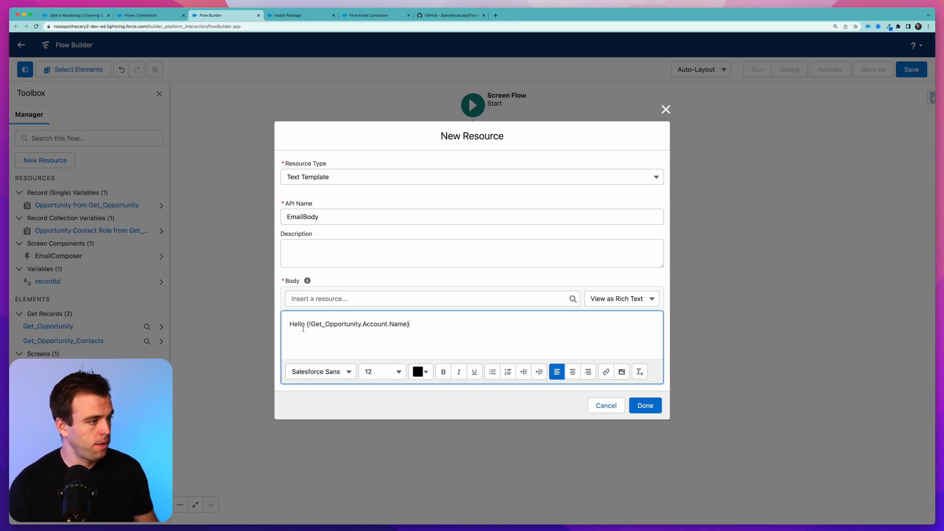
text(Team,)
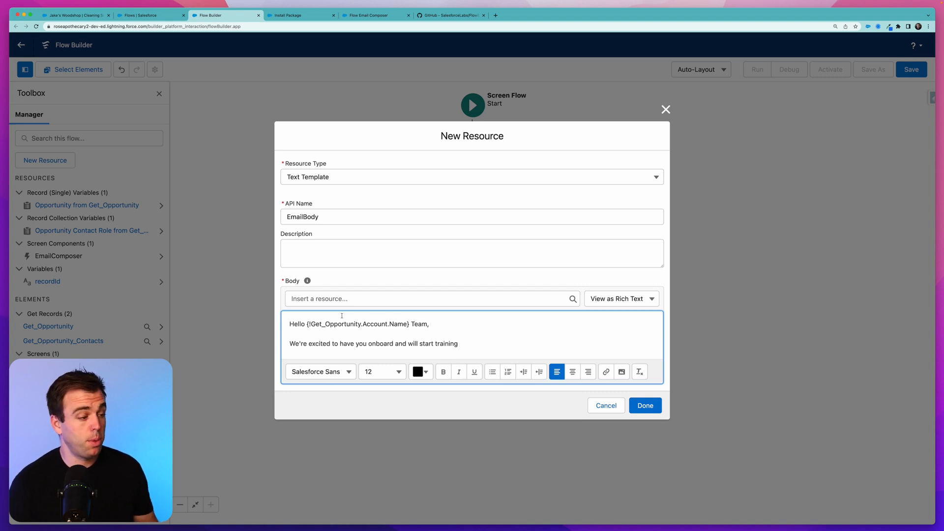
text(on)
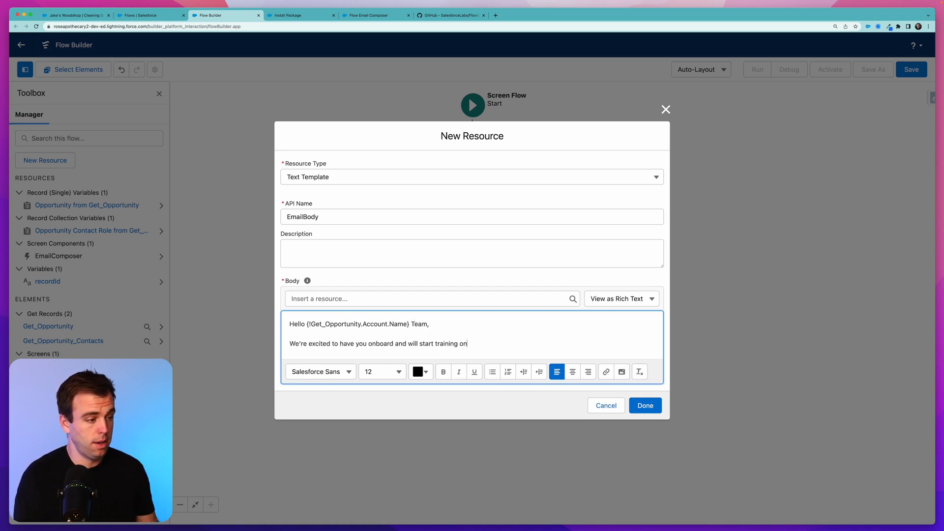
- Insert Get_Opportunity CloseDate with a period, save EmailBody, and reopen the Review Email screen
click(428, 299)
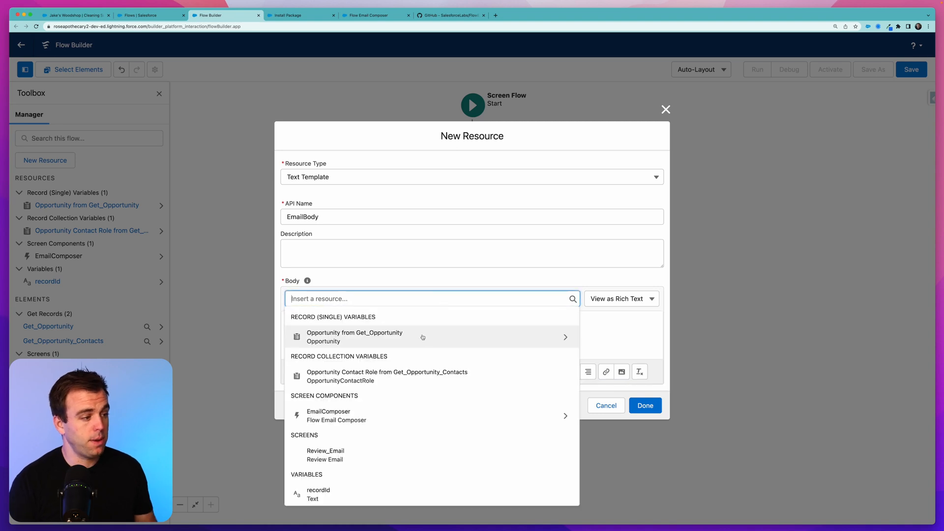
click(355, 336)
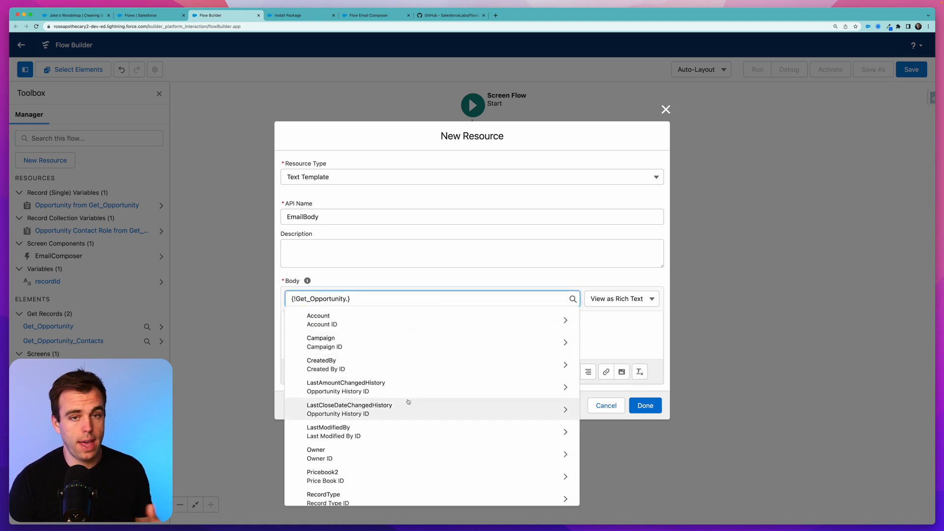
scroll(down, 3)
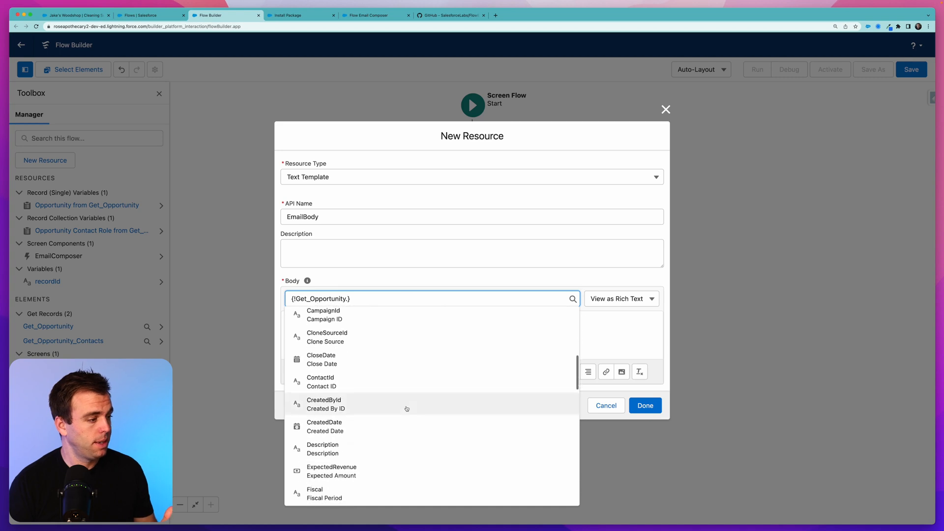
scroll(down, 3)
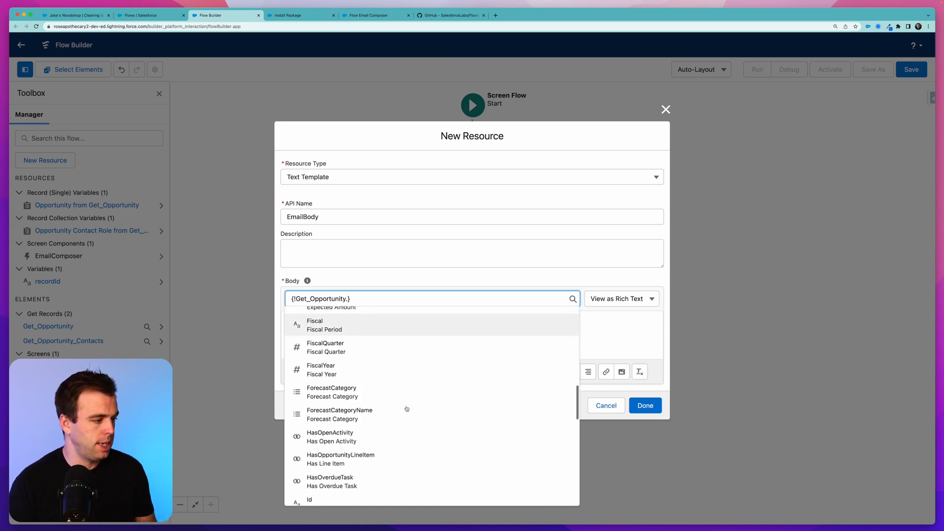
scroll(down, 3)
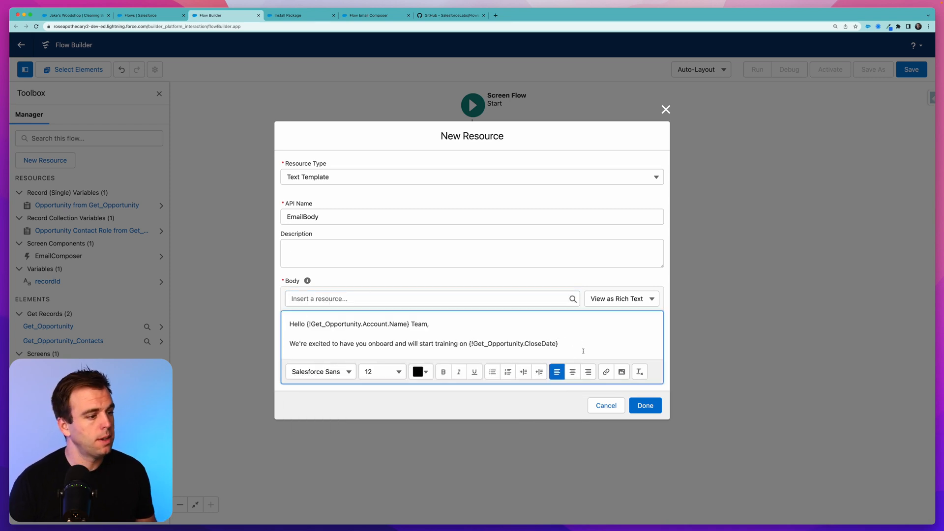
text(.)
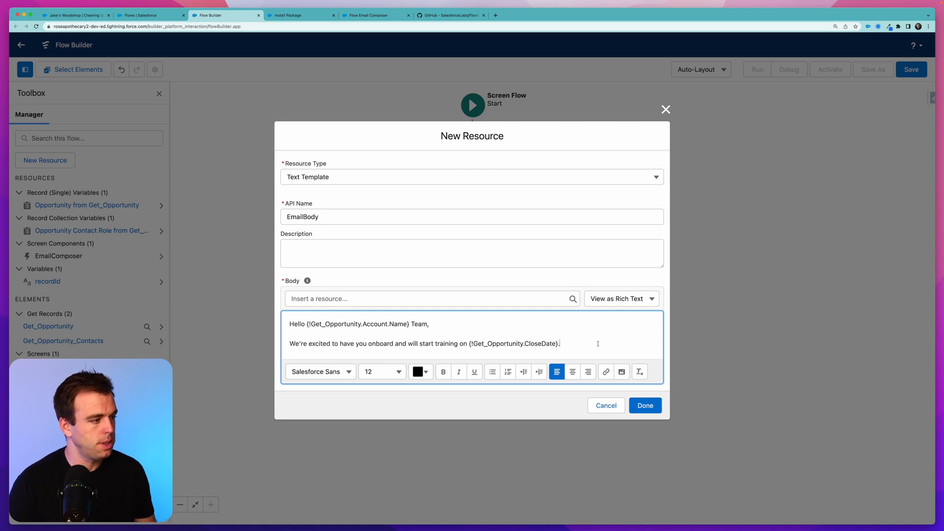
click(645, 405)
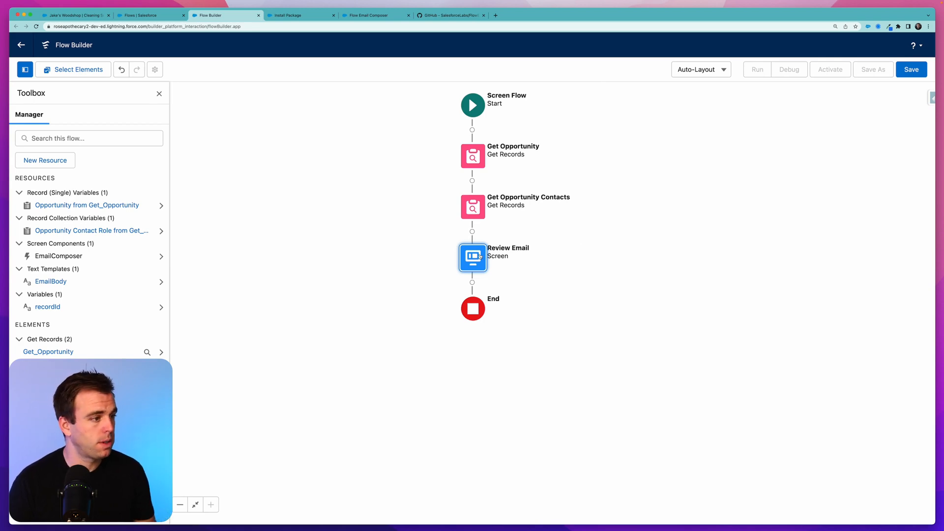
double_click(473, 258)
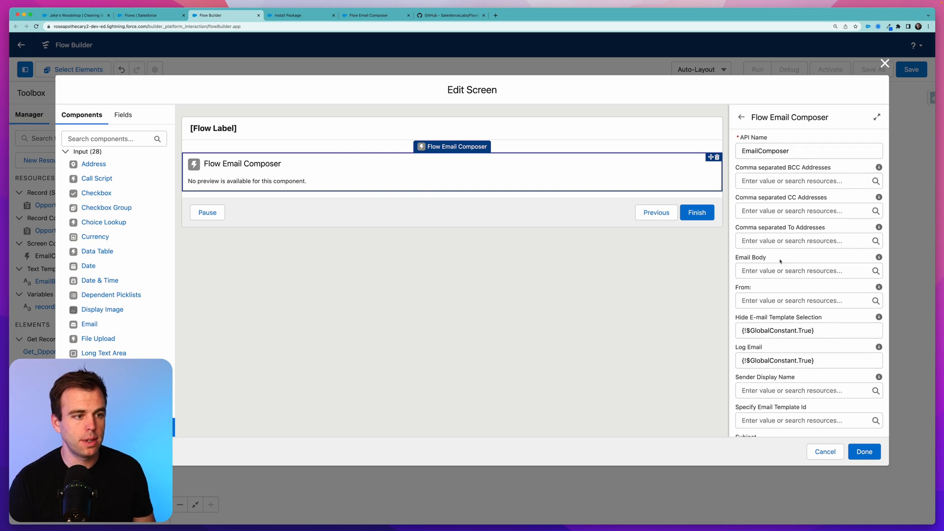
- Set the Flow Email Composer's Email Body to {!EmailBody} and confirm the Review Email screen
click(804, 230)
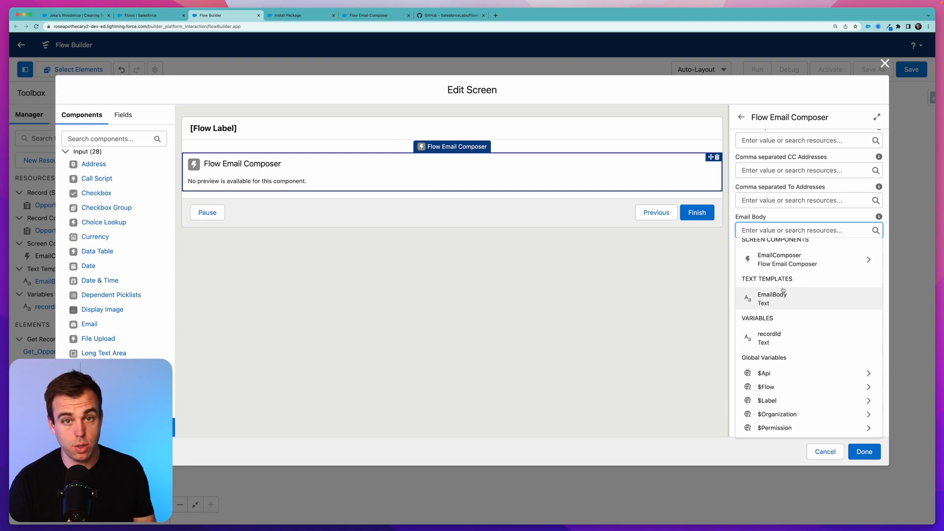
click(770, 298)
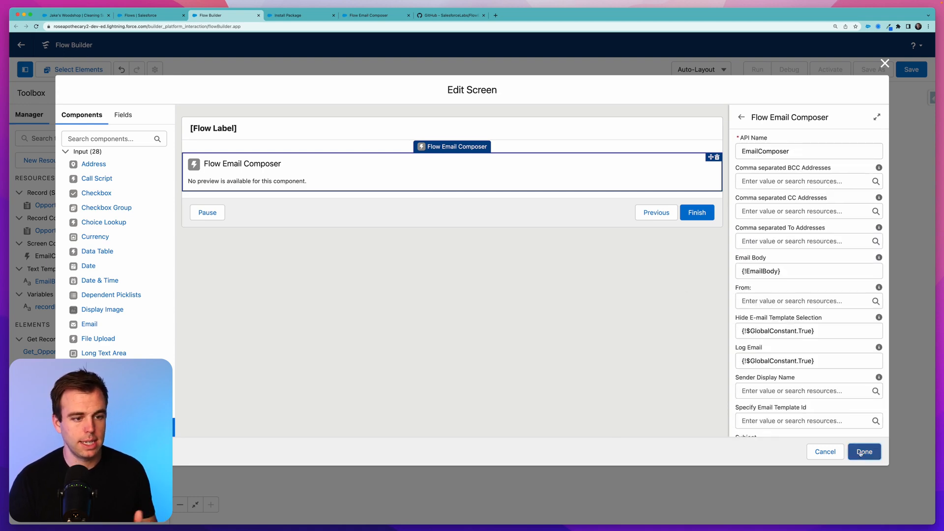
click(863, 452)
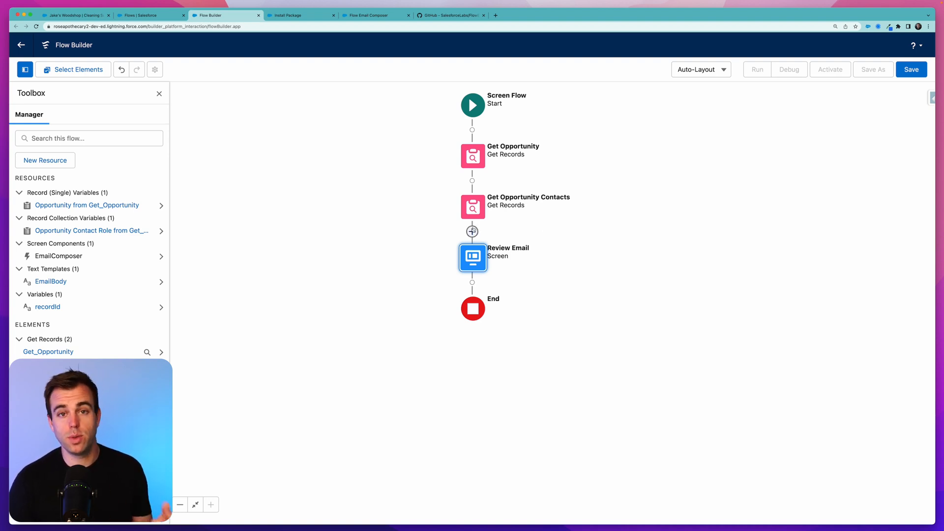
mouse_move(472, 232)
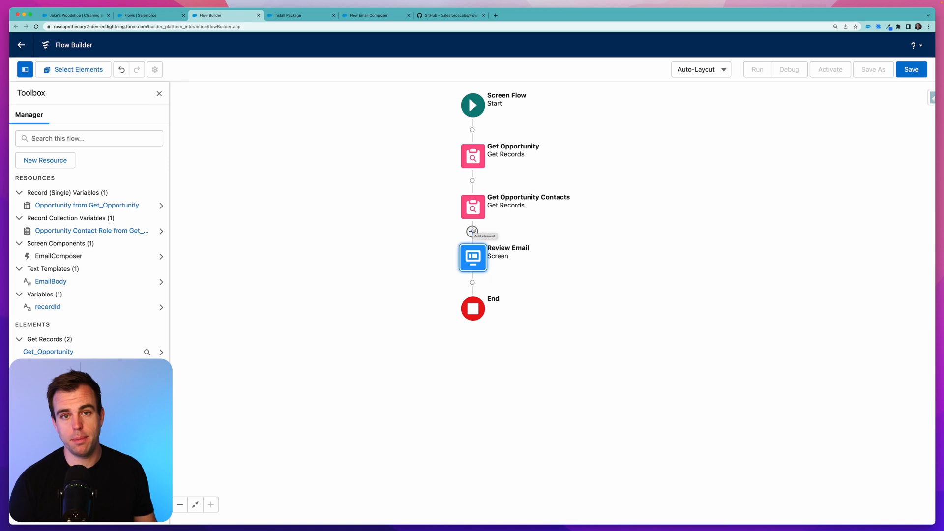
- Add a Loop element after Get Opportunity Contacts iterating {!Get_Opportunity_Contacts}
click(472, 232)
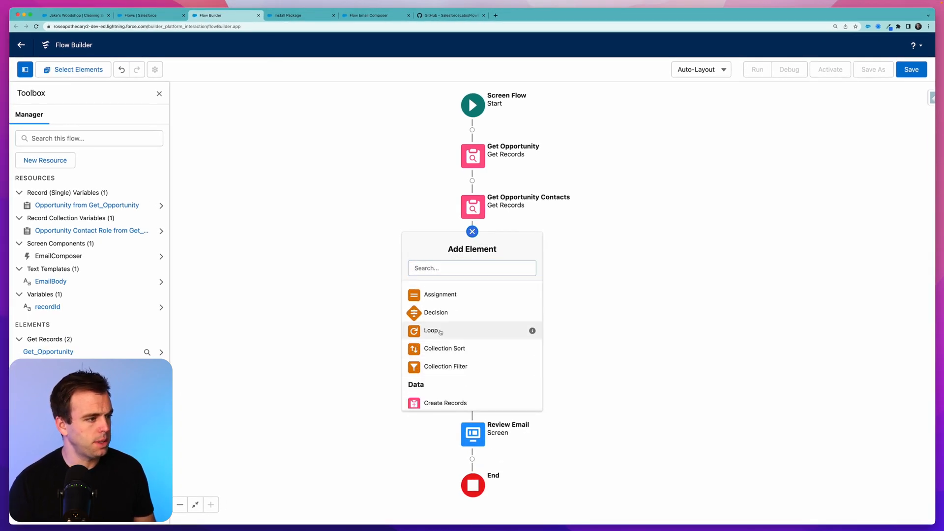
click(432, 330)
text(Loop Through Contact Roles)
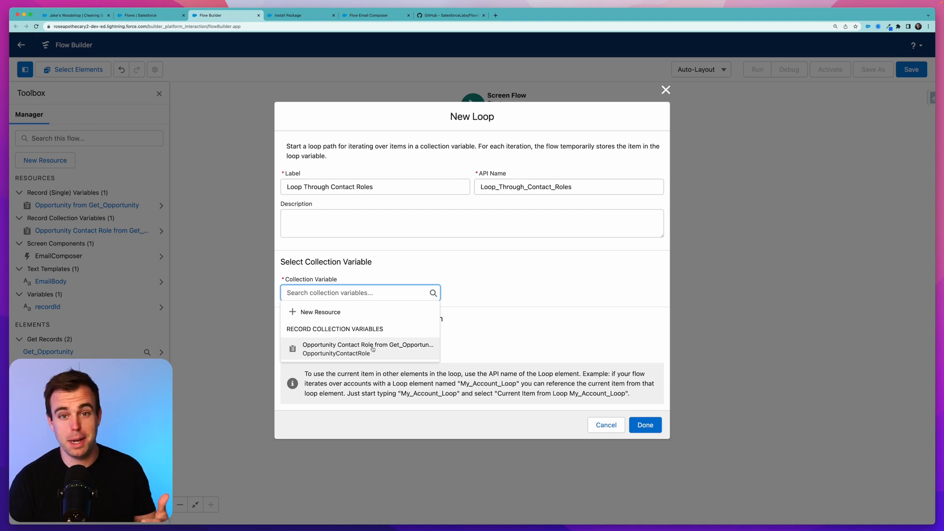
click(366, 348)
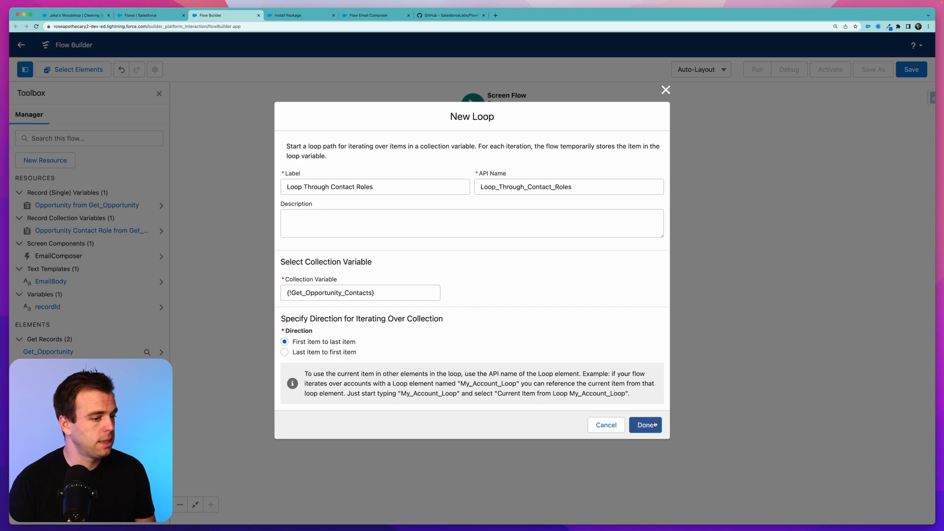
click(644, 425)
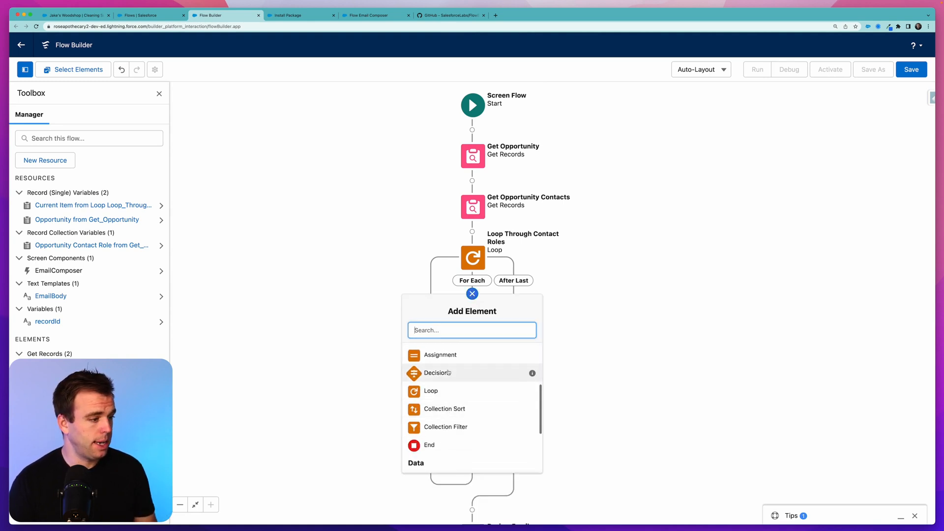
- Add an Assignment in the loop and create a new Text variable ToEmails as its target
click(441, 354)
text(Add Email)
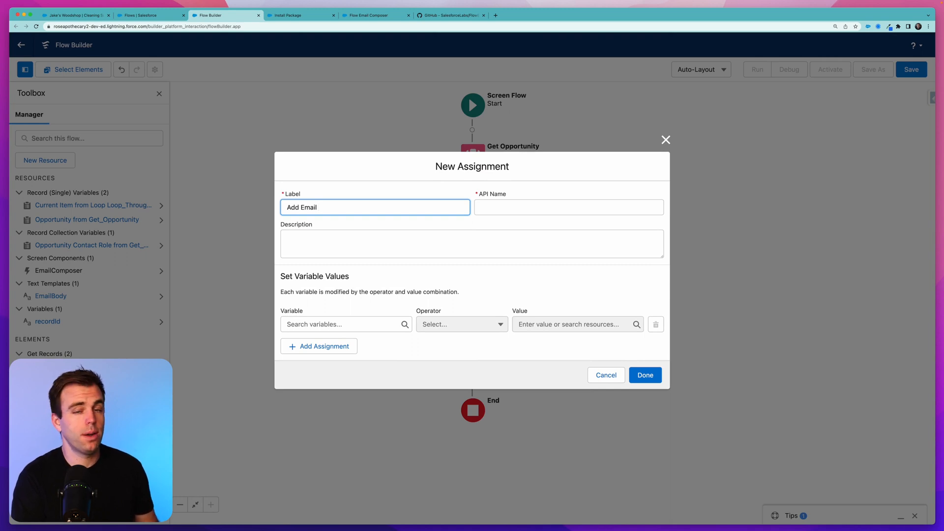
click(344, 323)
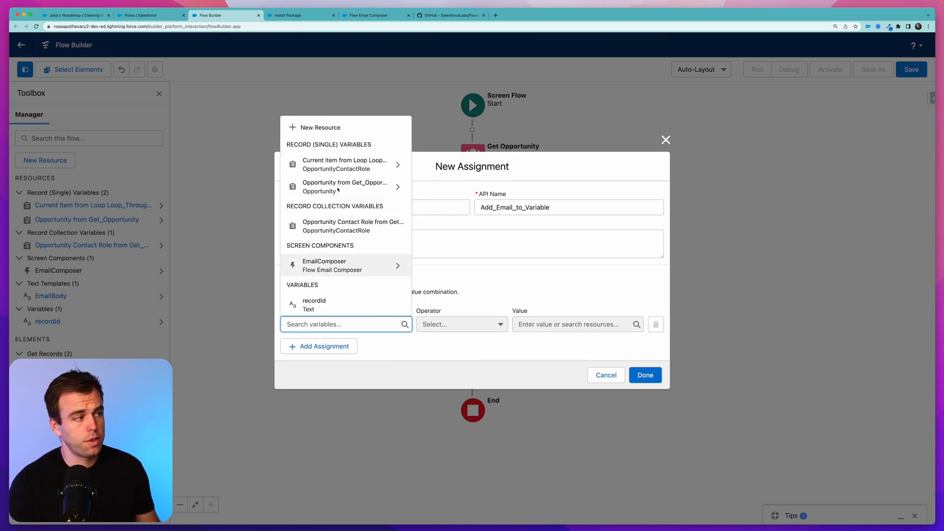
click(318, 127)
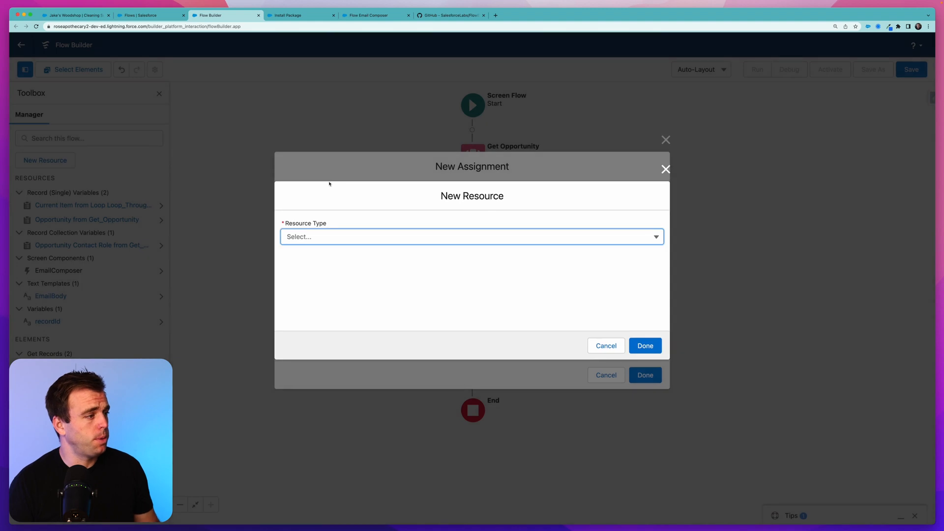
click(471, 236)
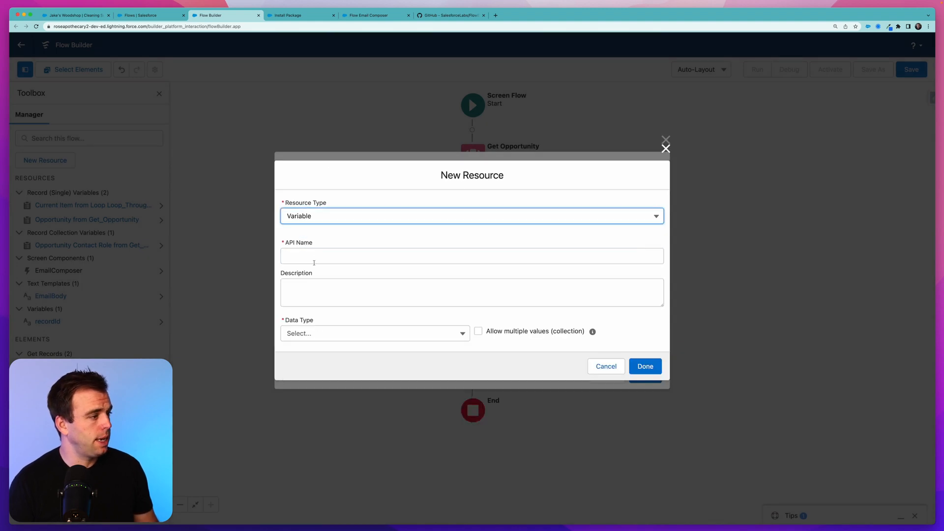
text(T)
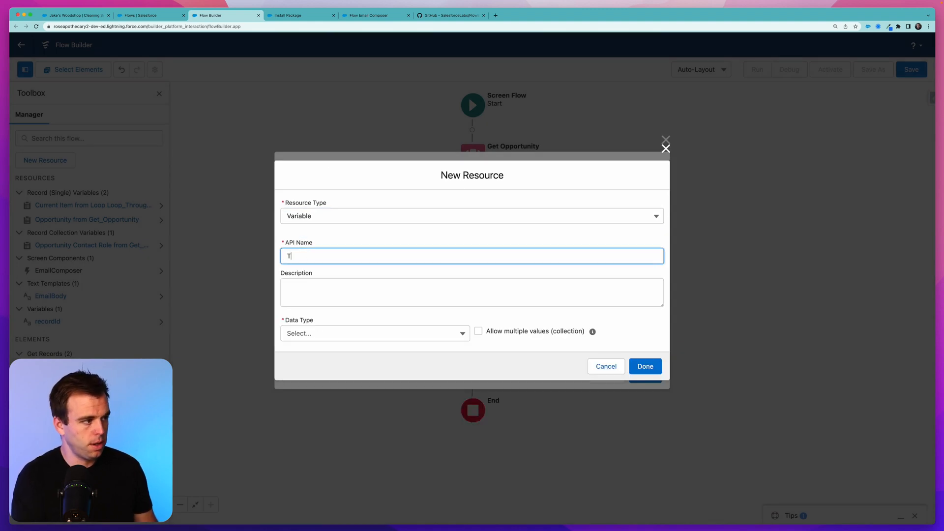
click(373, 333)
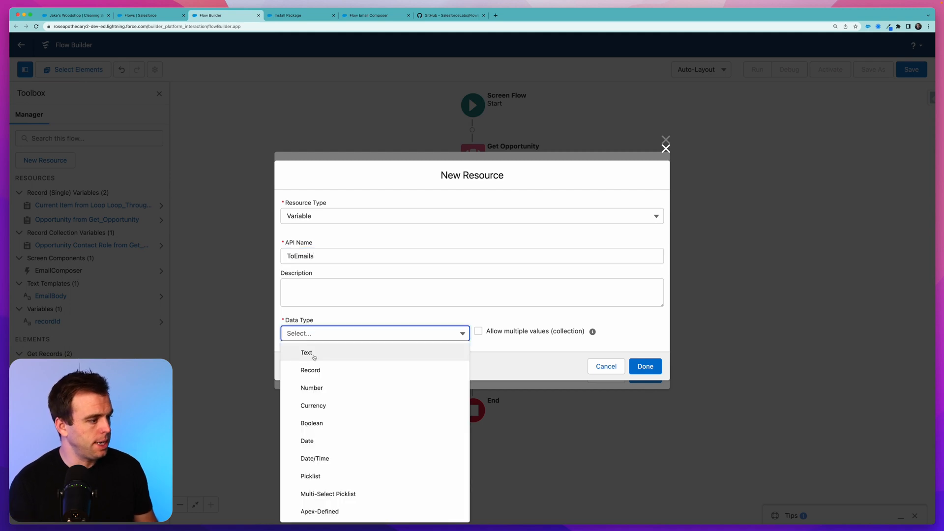
click(306, 352)
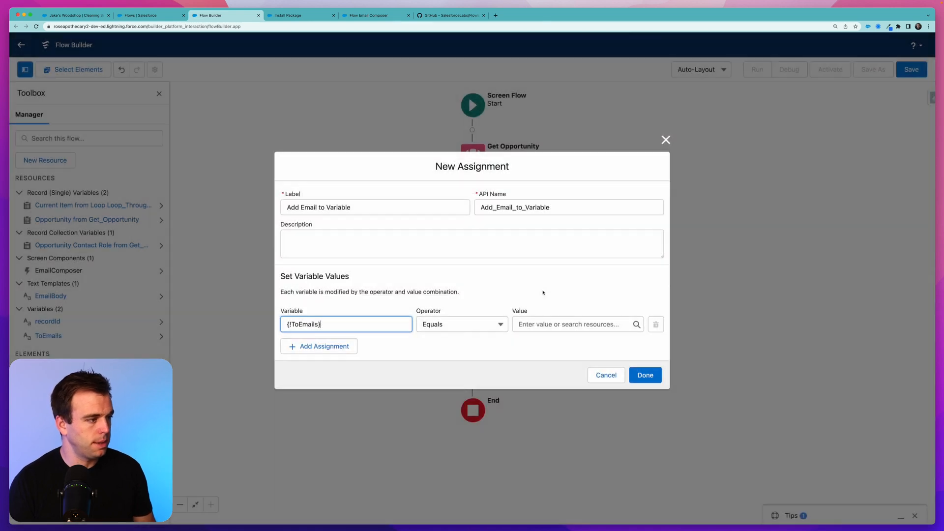
- Set ToEmails to Add the value Loop_Through_Contact_Roles > Contact > Email
click(460, 324)
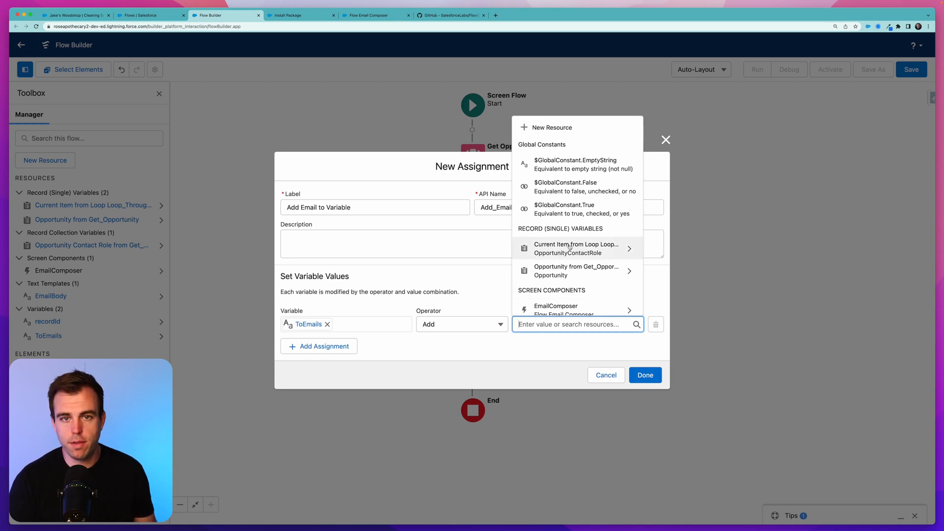
mouse_move(575, 248)
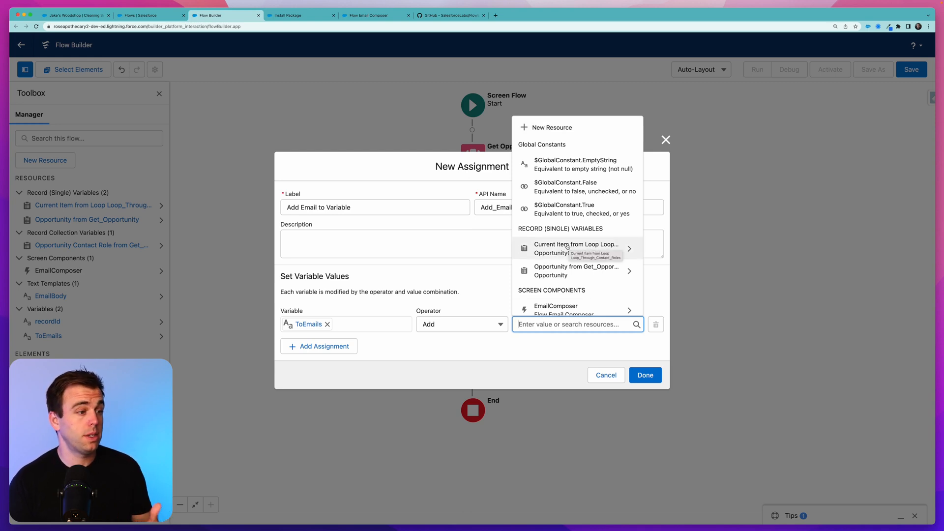
click(576, 247)
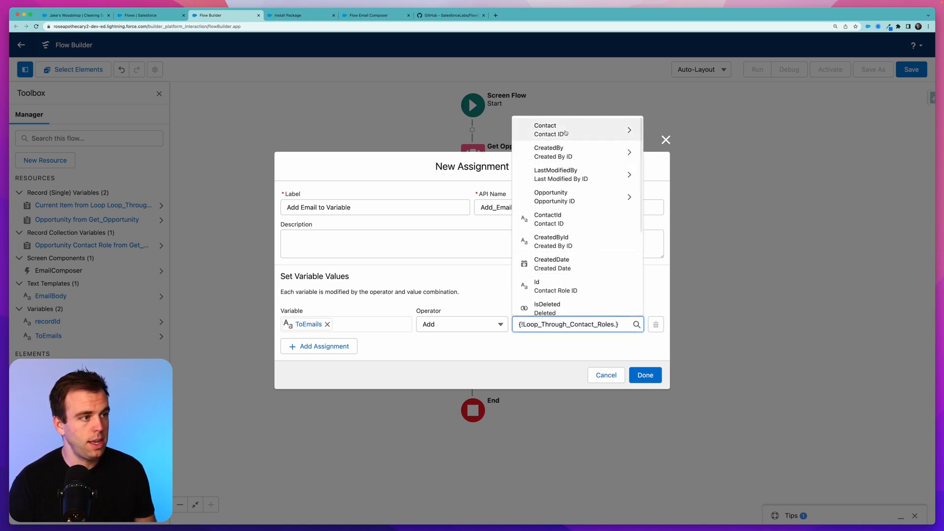
scroll(down, 3)
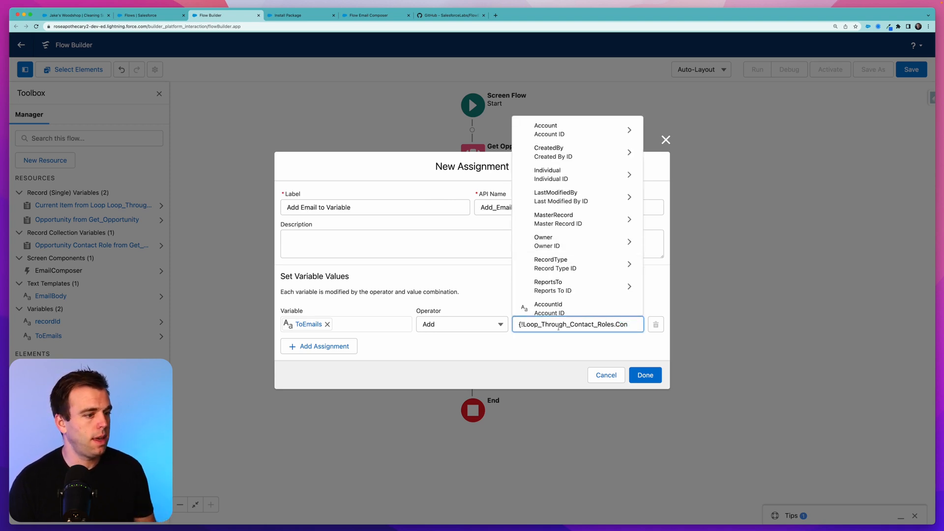
scroll(down, 3)
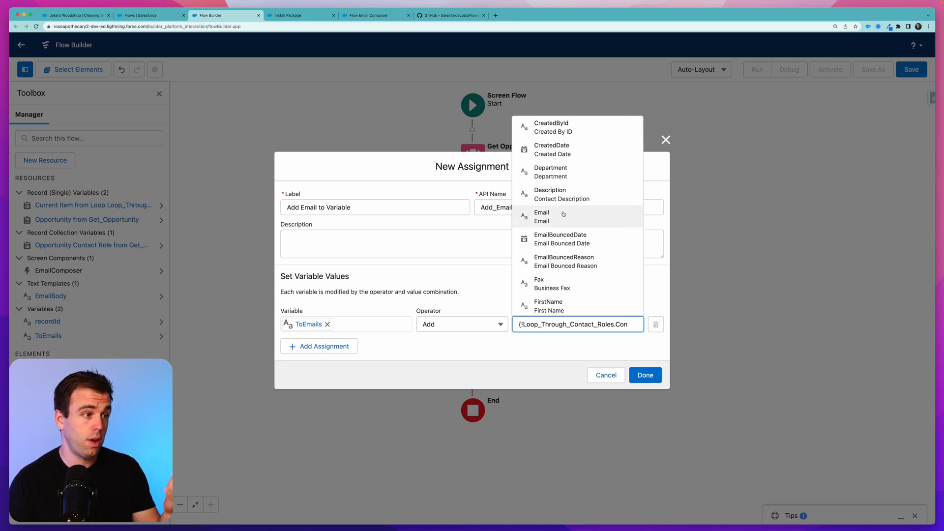
click(541, 216)
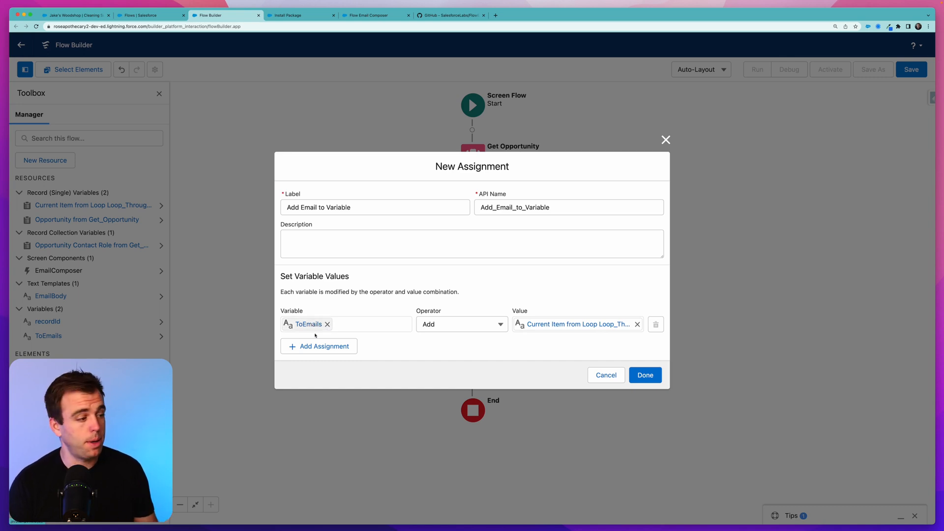
- Add a second row ToEmails Add ',' and confirm the Add Email to Variable assignment
click(344, 339)
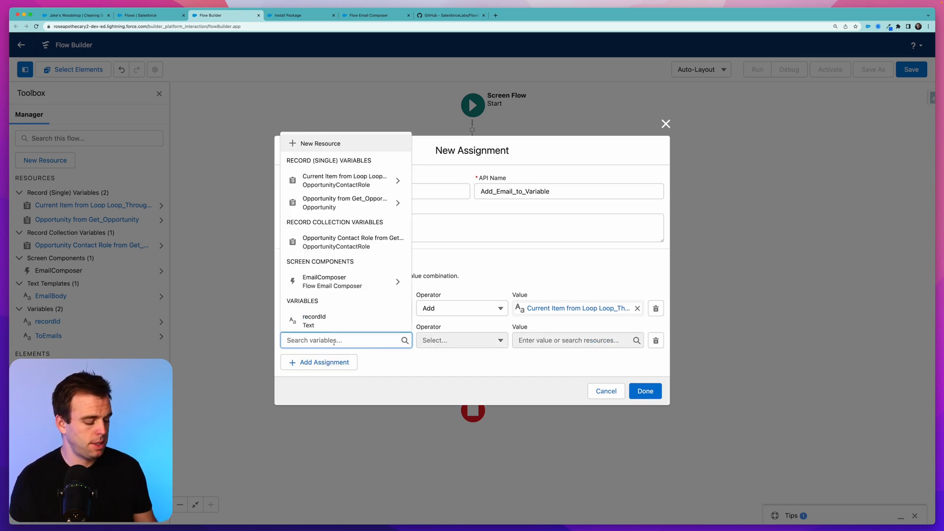
click(314, 321)
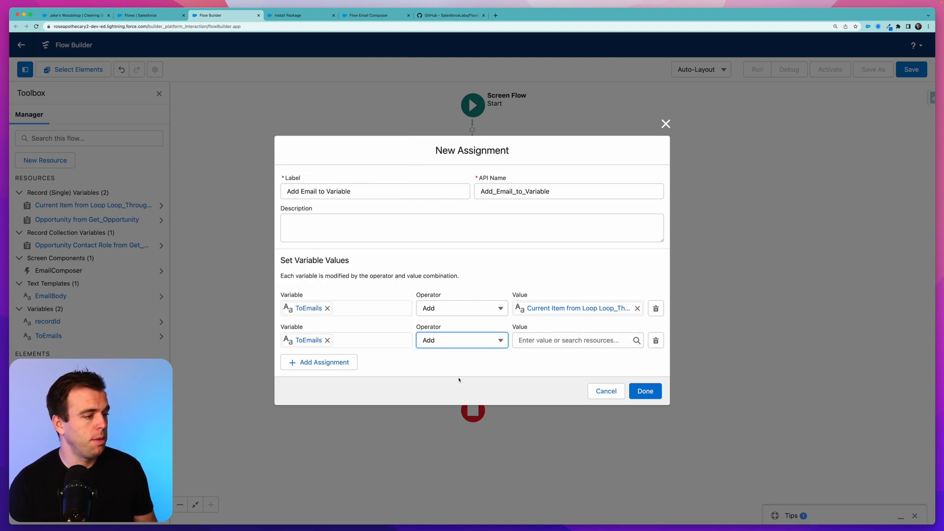
click(572, 340)
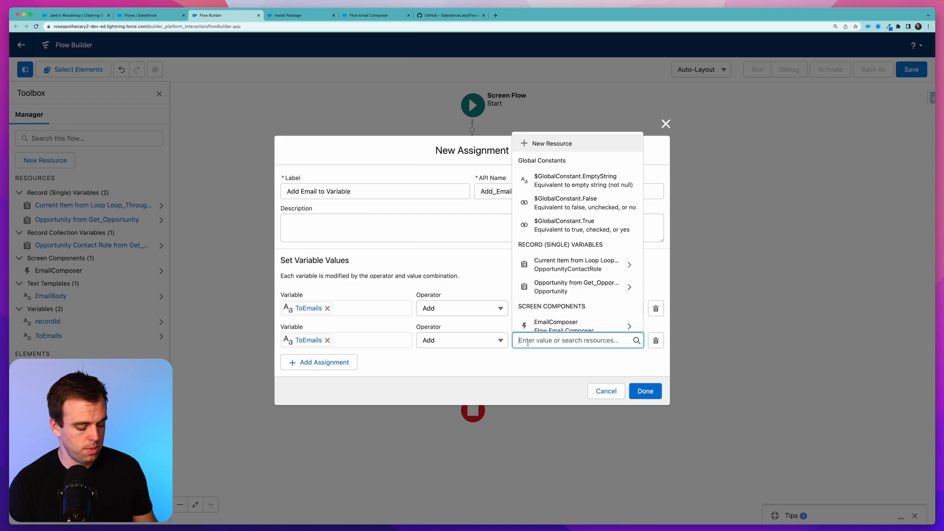
click(576, 265)
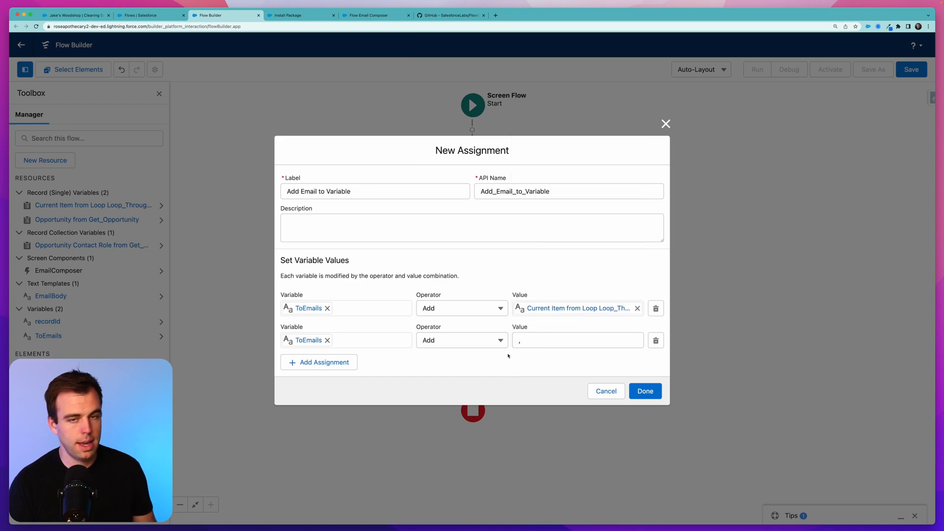
click(644, 391)
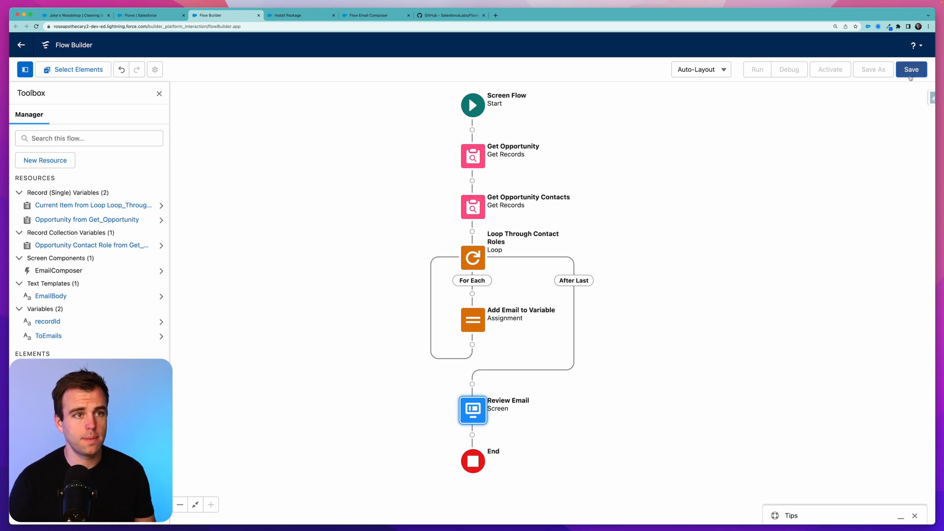
- Save the flow with the label Opportunity - Email Template Screen Flow
click(911, 69)
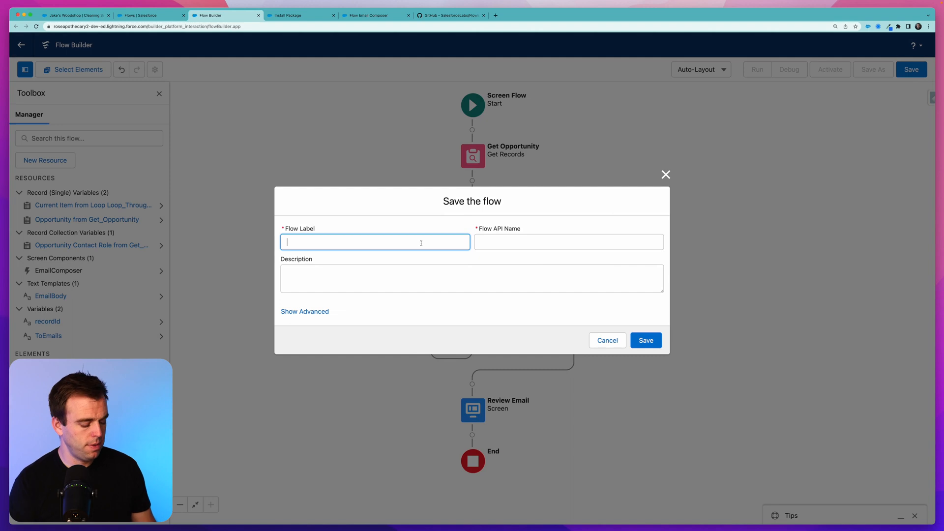
text(Opporu)
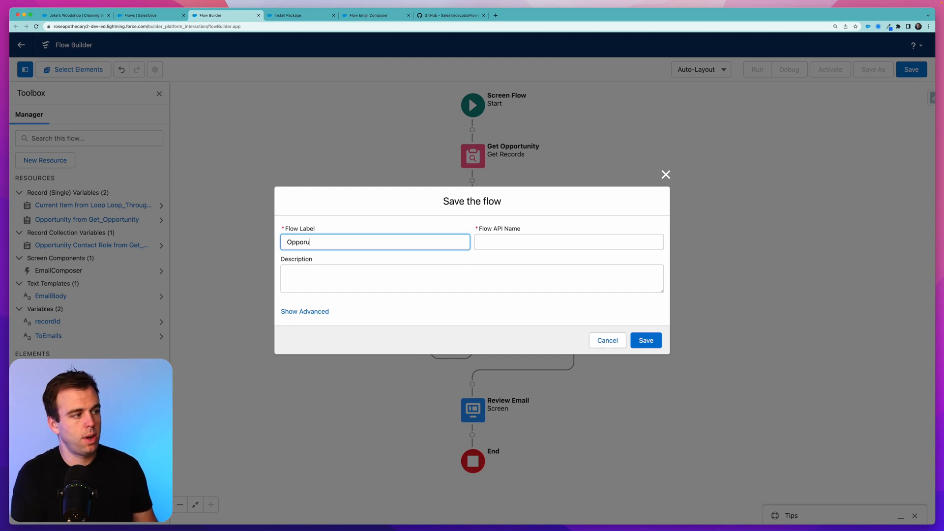
text(Opportunity -)
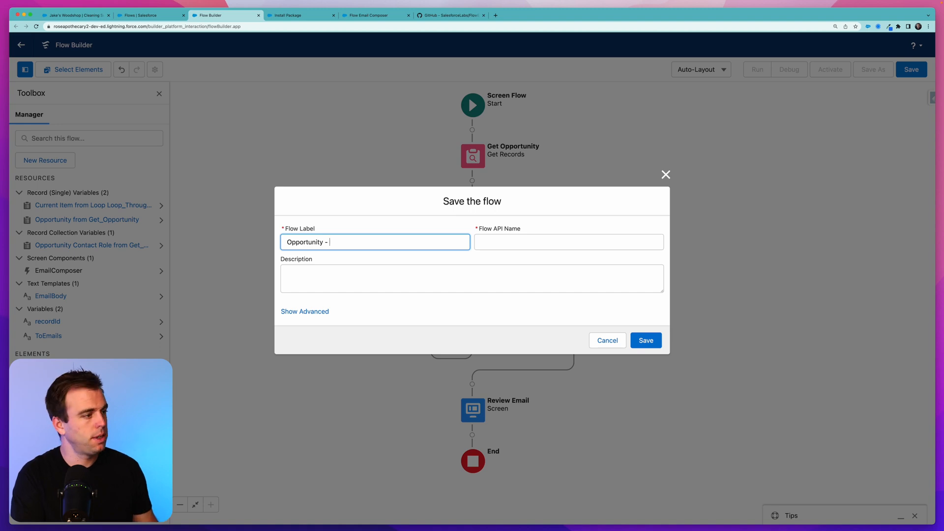
click(645, 341)
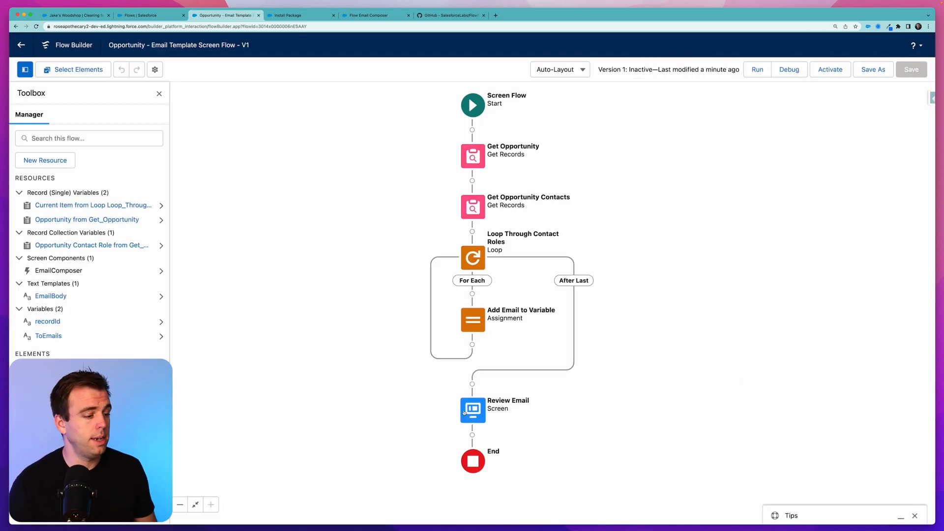
- Reopen Review Email and start choosing the Flow Email Composer's To Addresses source
double_click(473, 410)
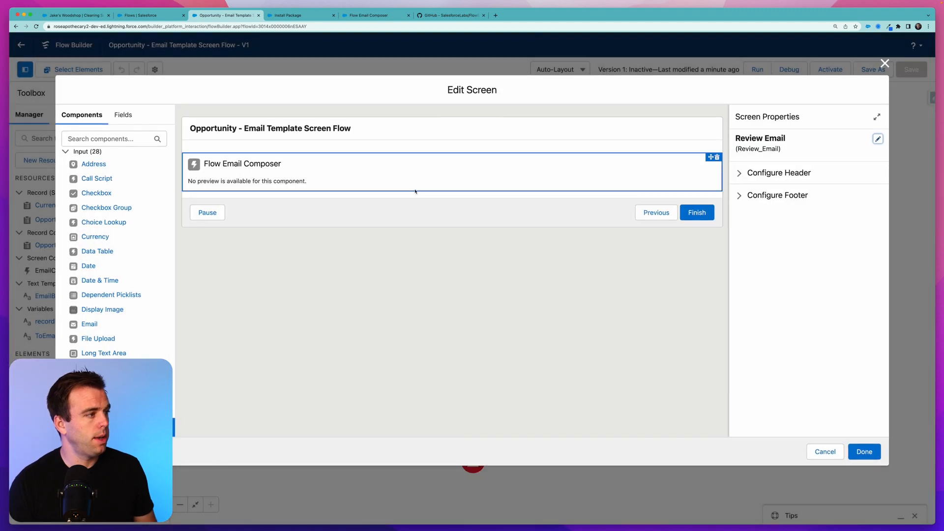
click(242, 163)
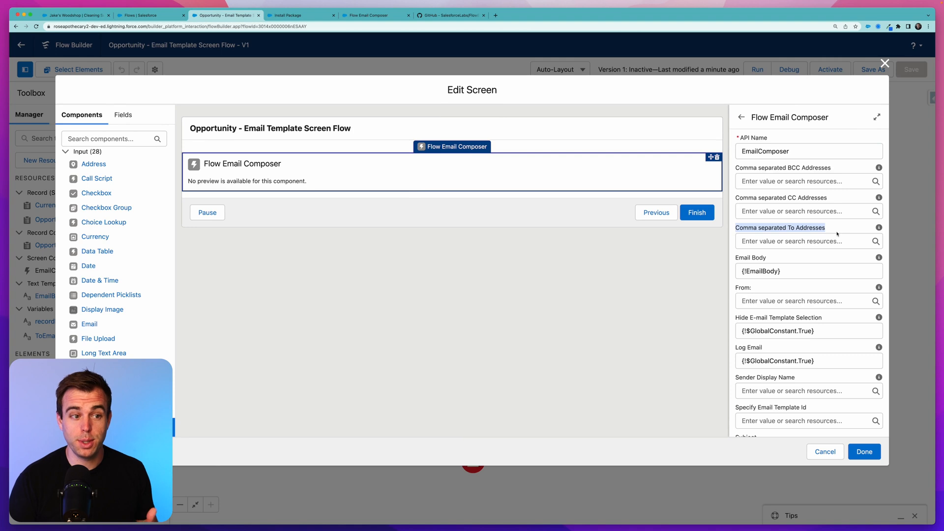
click(803, 240)
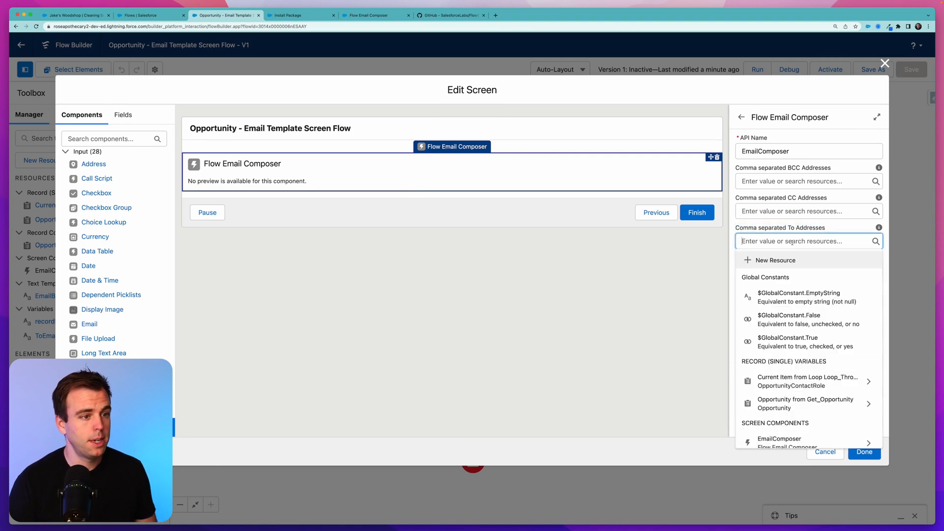
scroll(down, 3)
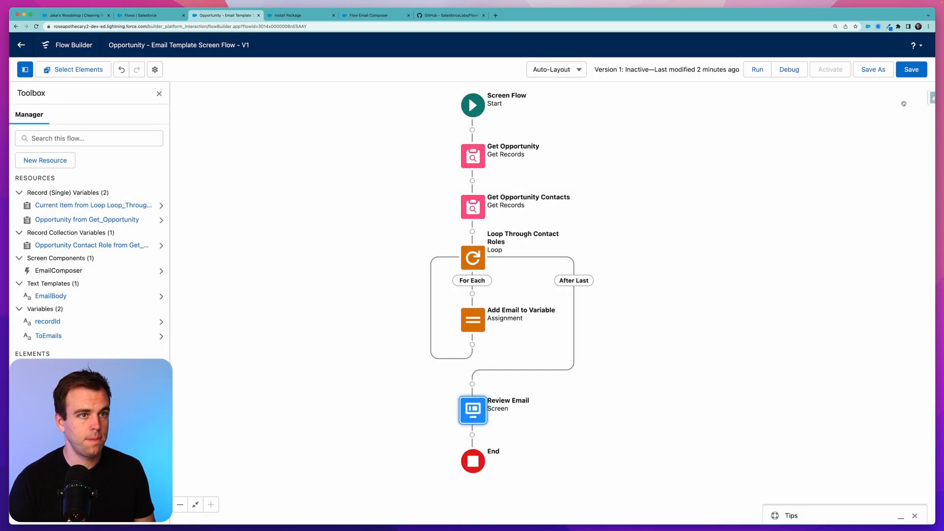
- Debug-run the flow with recordId 0064x00000AqFBcAAN
click(909, 69)
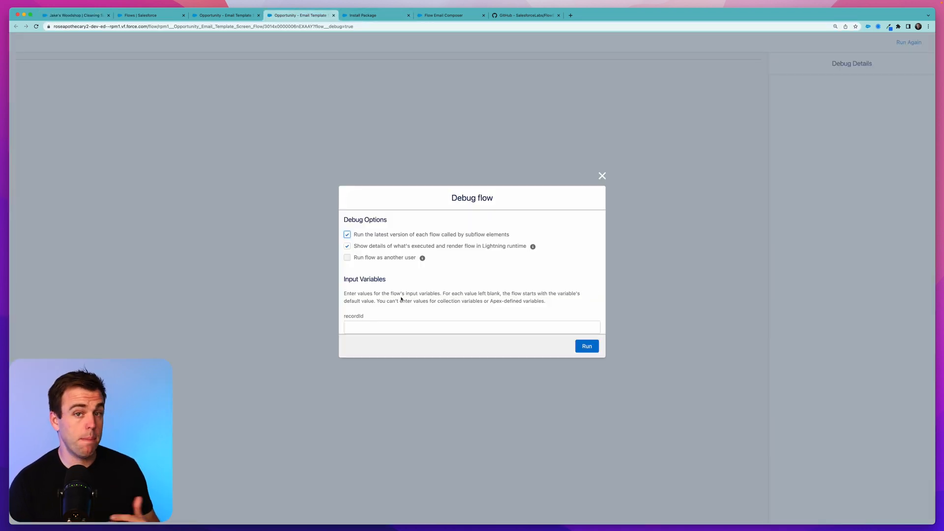
click(471, 326)
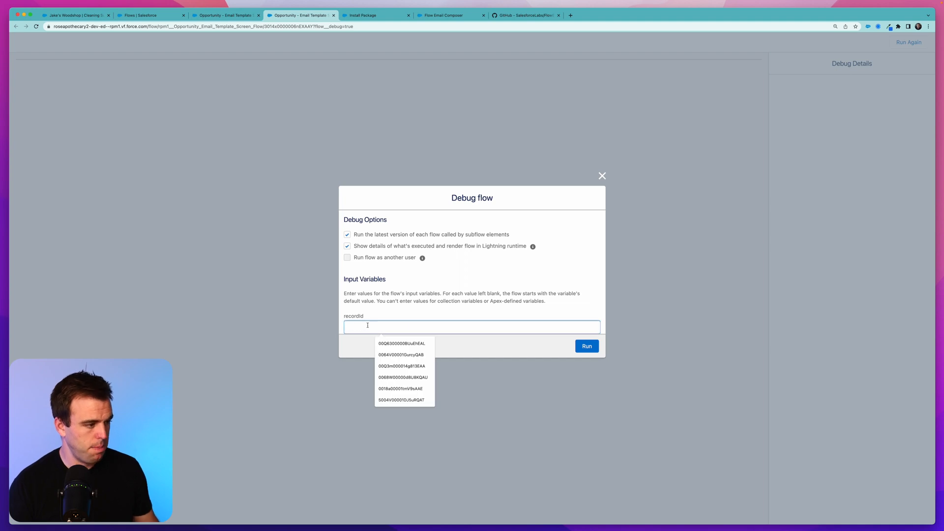
text(0064x00000AqFBcAAN)
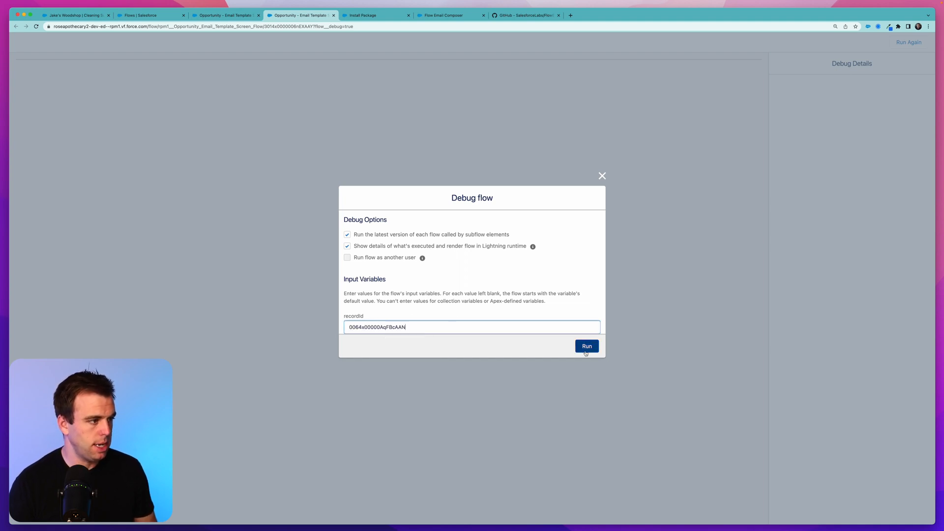
click(586, 346)
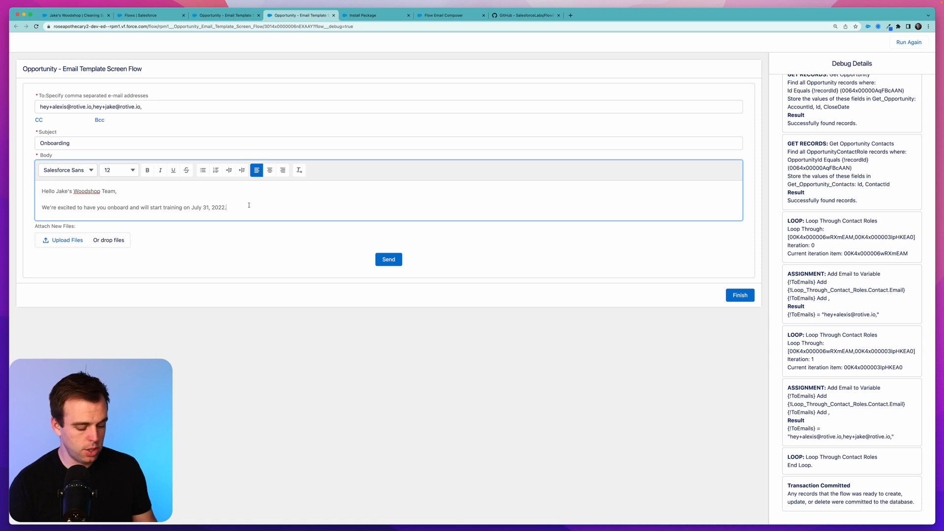
- Send the Onboarding email from the composer and switch to the Jake's Woodshop opportunity
key(enter)
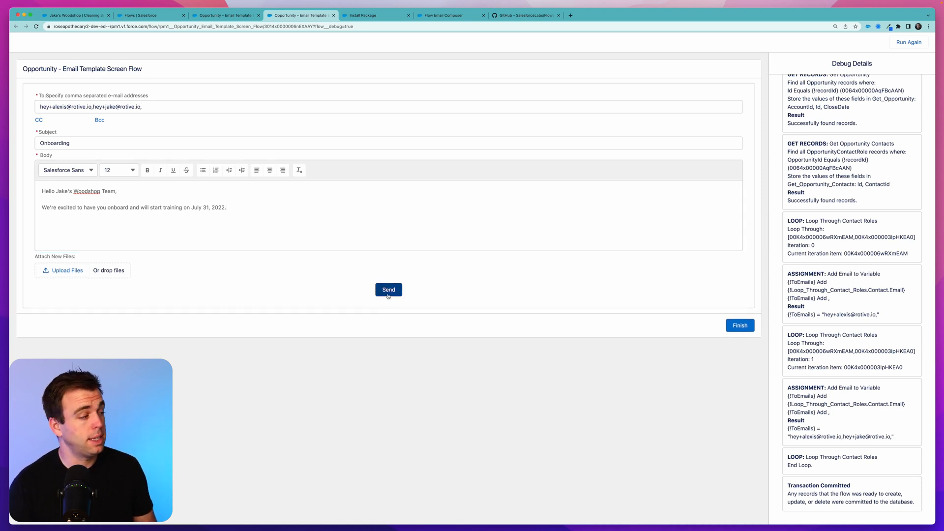
click(389, 289)
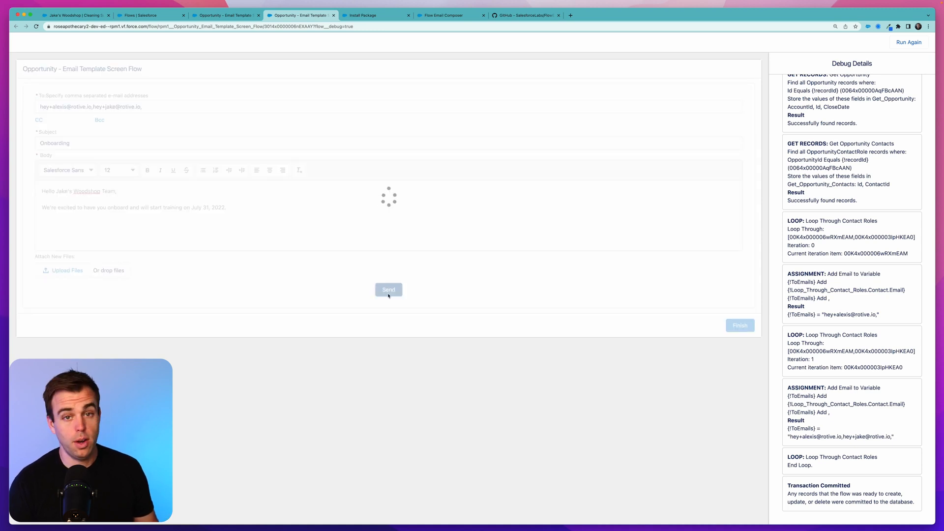
click(388, 289)
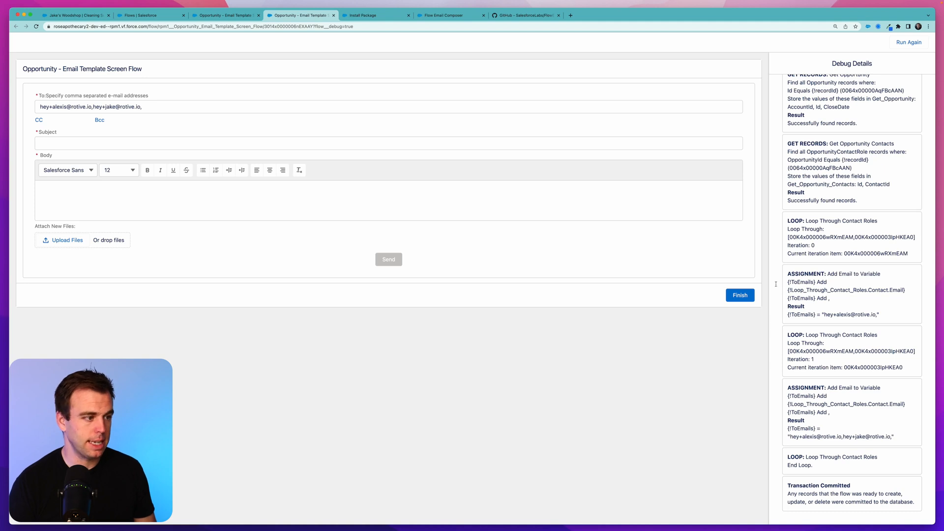
click(75, 15)
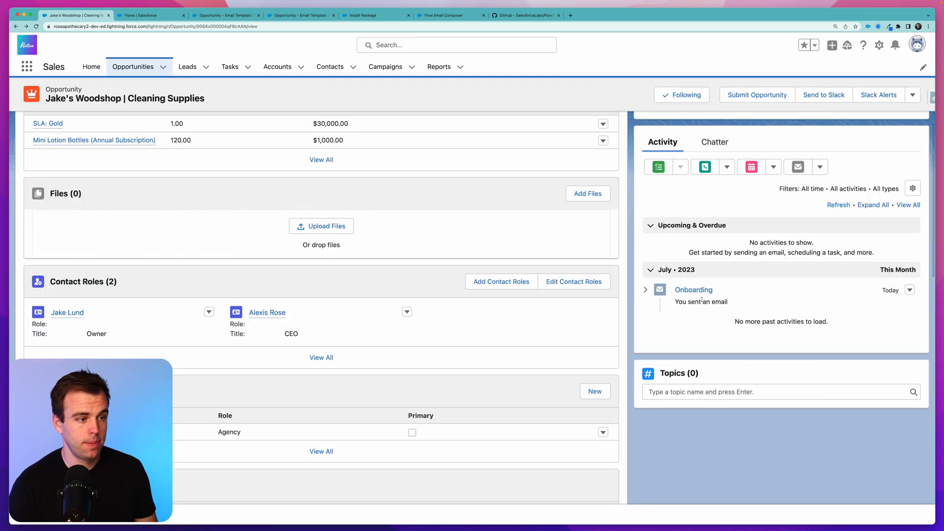
- Review the logged Onboarding task's To line, then return to the debug run
click(693, 289)
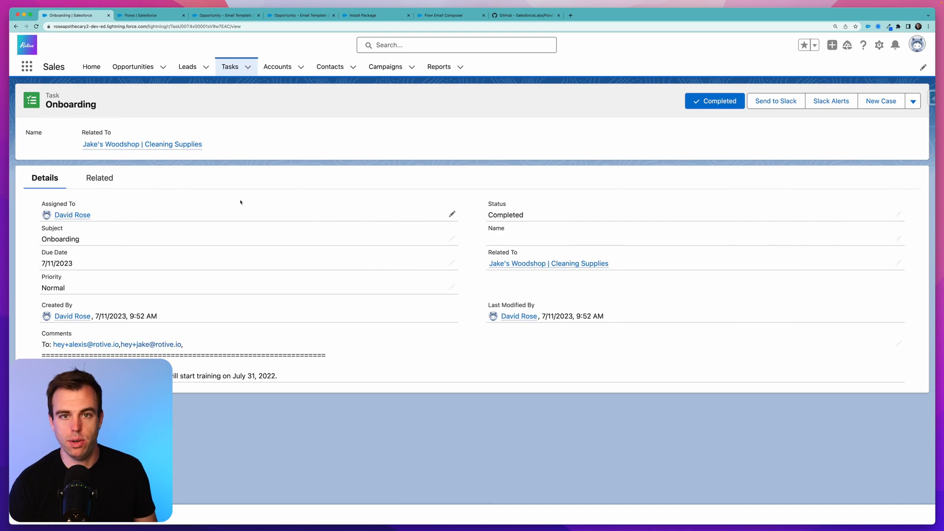
click(299, 14)
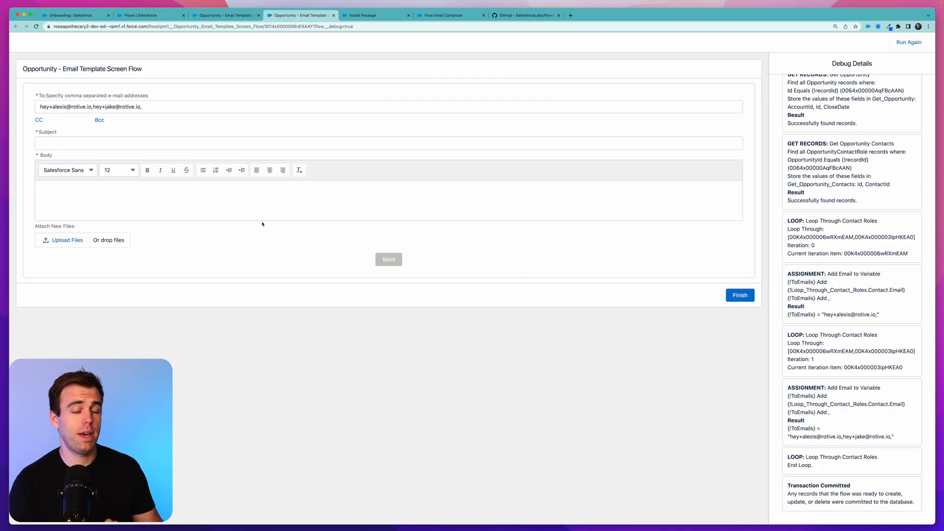